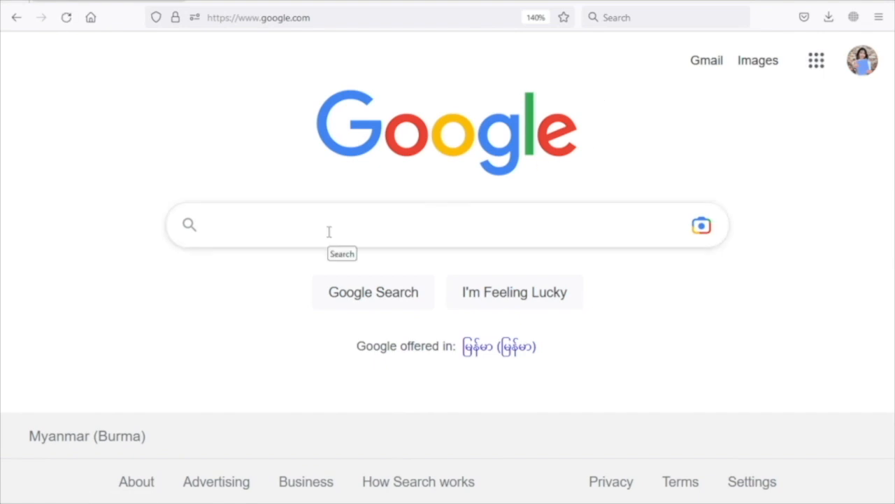
- Search Google for 'classroomscreen' to reach the Classroomscreen site
left_click(279, 224)
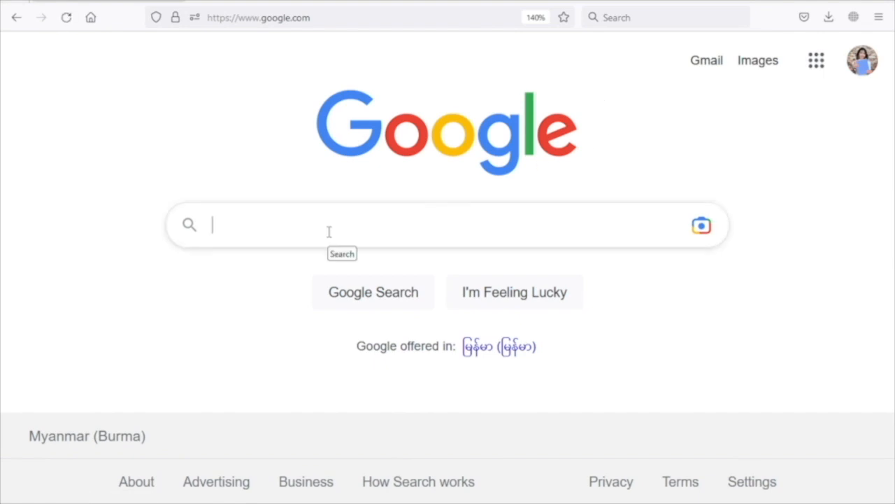
type("cla")
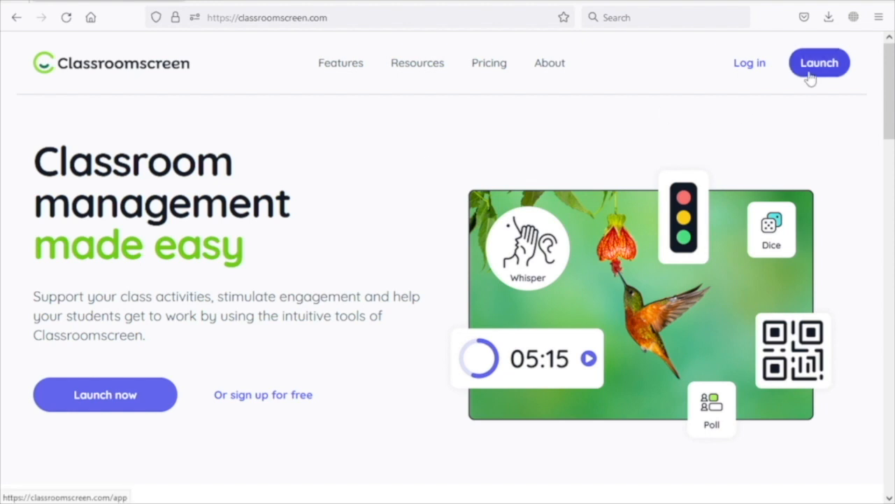
- Launch a new Classroomscreen board from the homepage
left_click(820, 62)
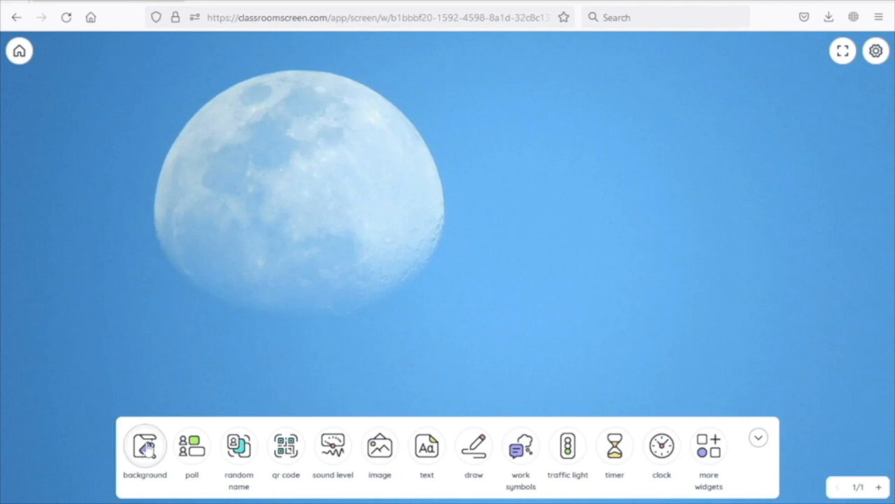
- Set the snowy forest at sunset as the board background and add a poll widget
left_click(145, 445)
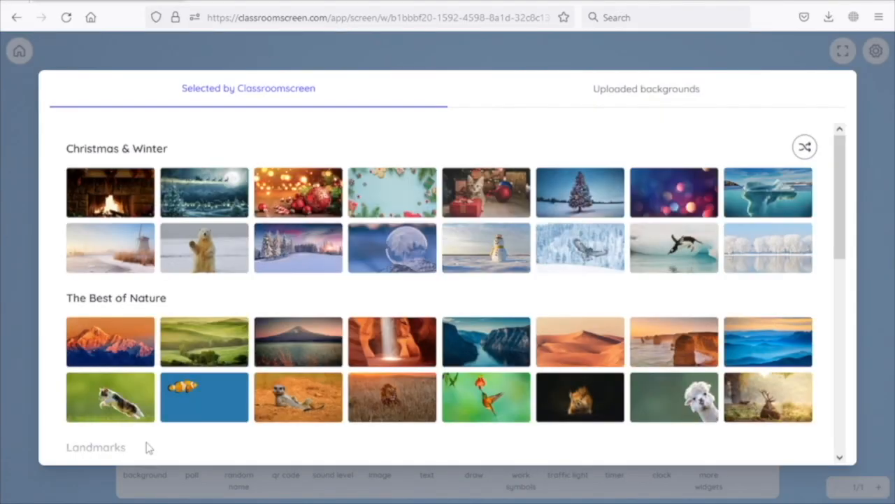
mouse_move(298, 248)
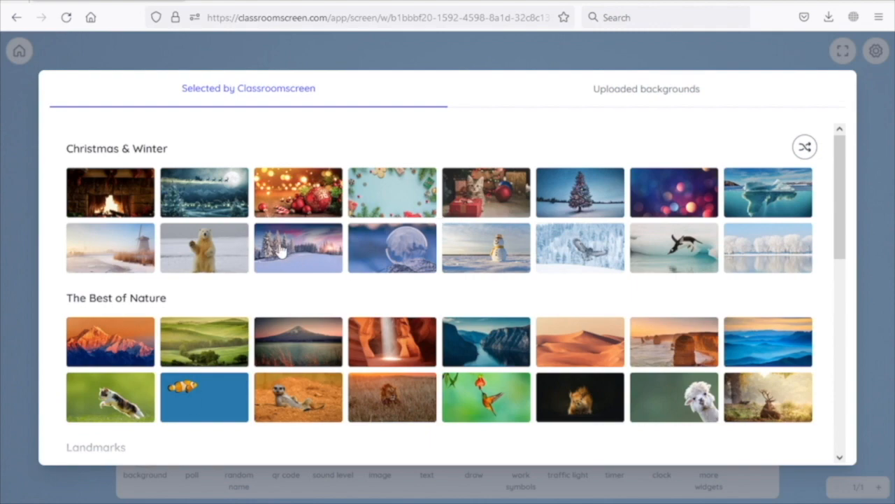
left_click(298, 248)
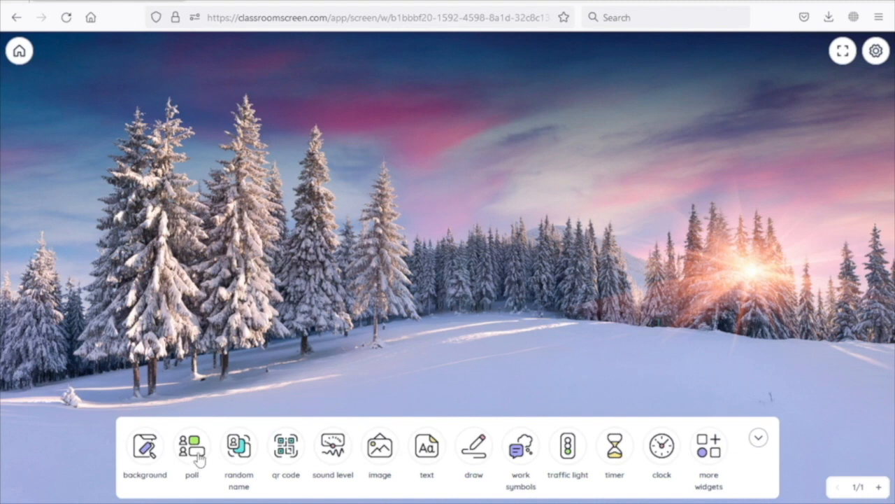
left_click(192, 445)
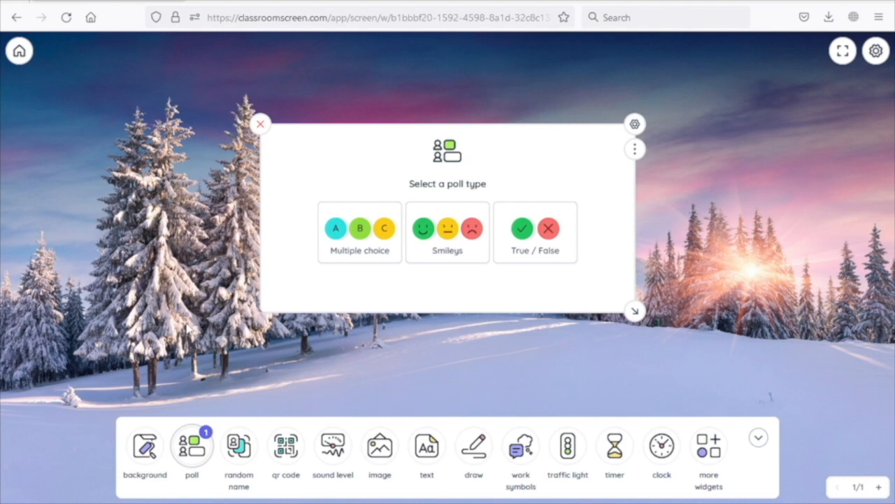
mouse_move(540, 265)
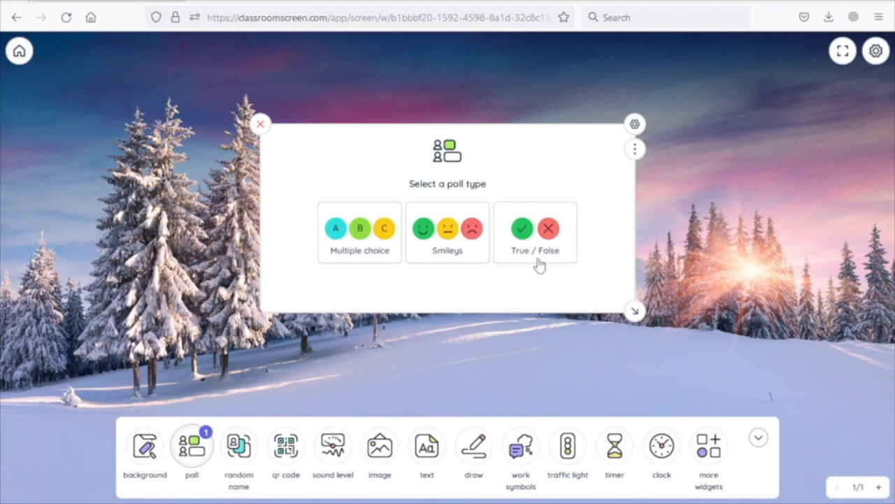
- Make it a smiley poll with the question 'How are you today?'
left_click(448, 232)
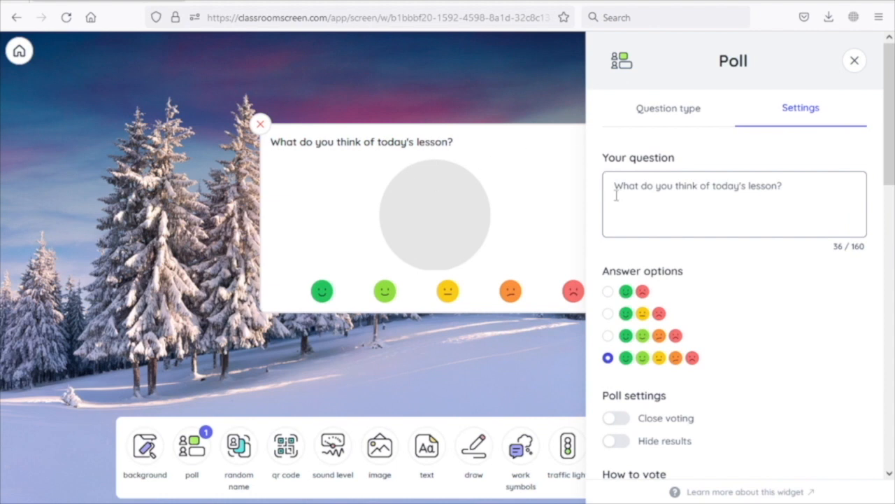
mouse_move(739, 196)
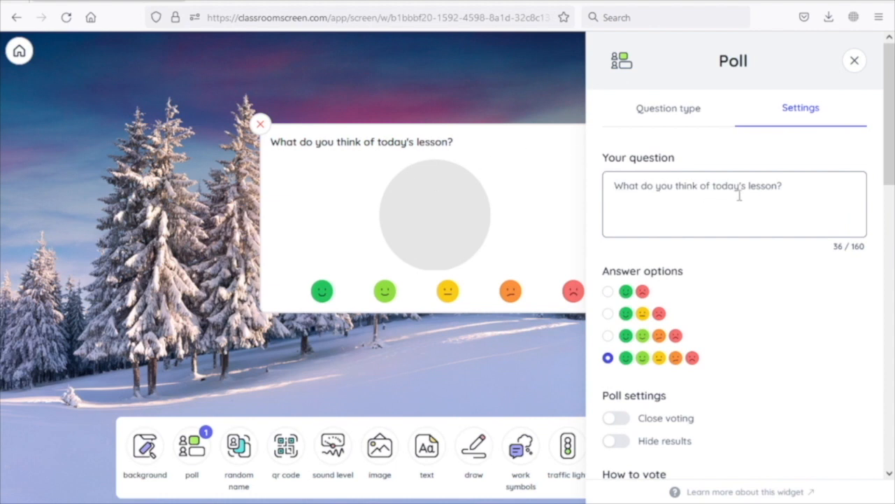
triple_click(700, 185)
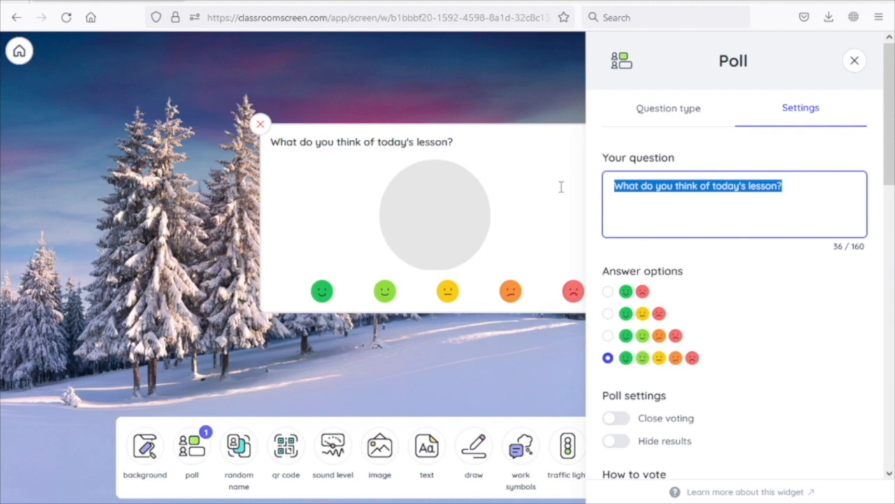
type("How are you")
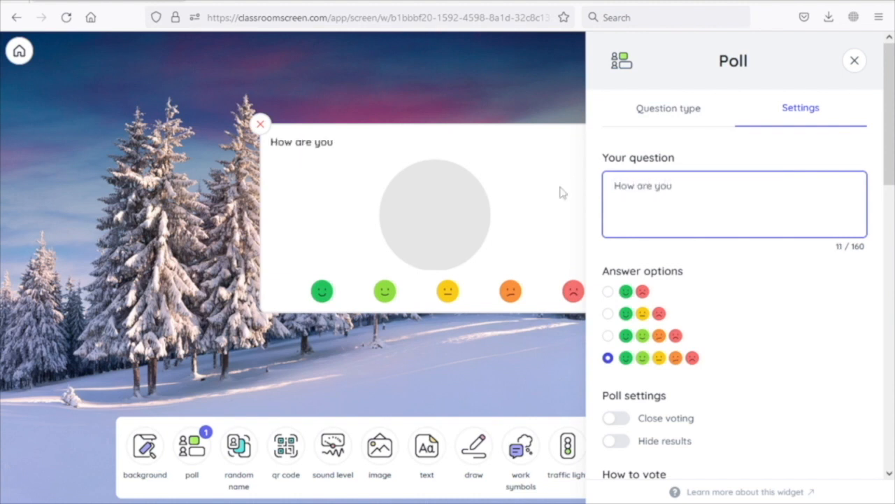
type("today")
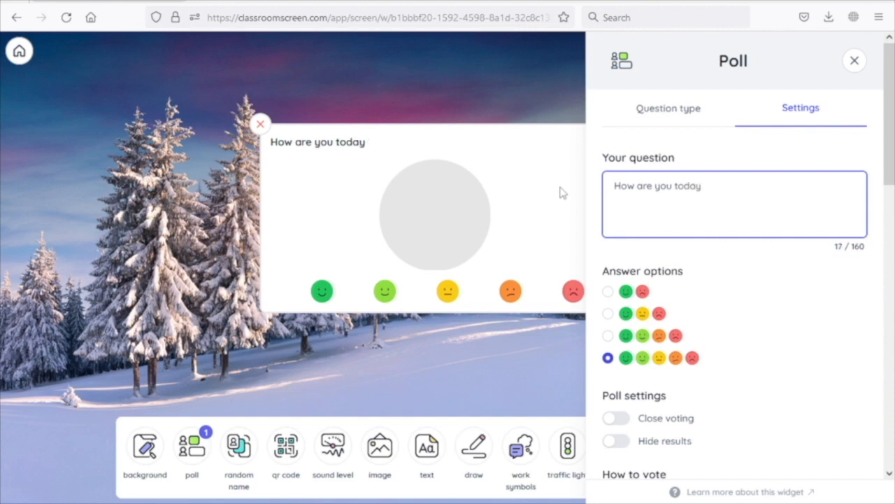
type("?")
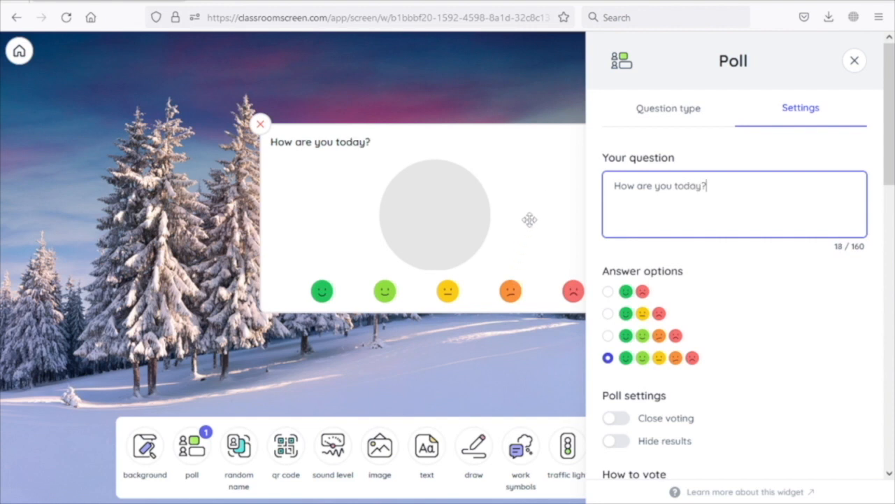
mouse_move(724, 319)
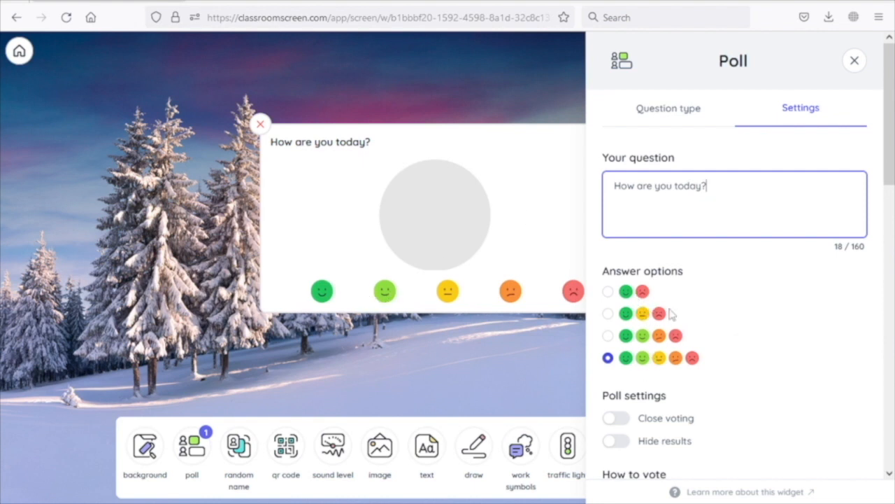
left_click(854, 60)
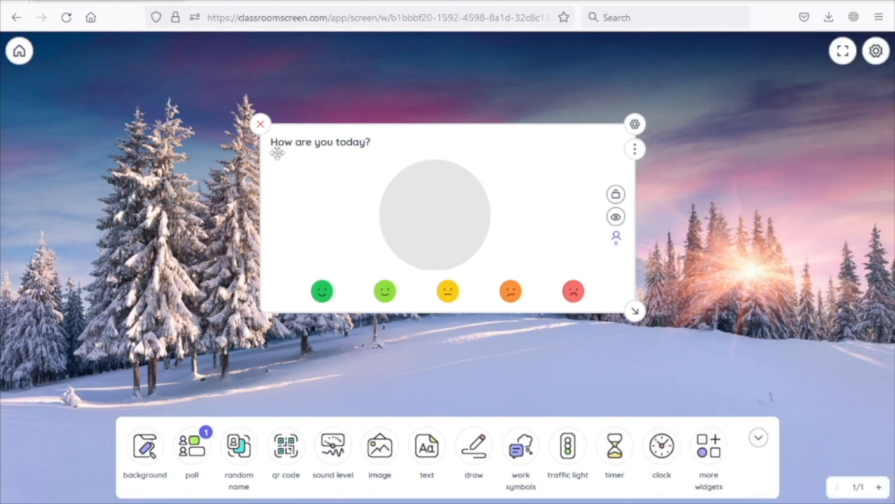
mouse_move(464, 179)
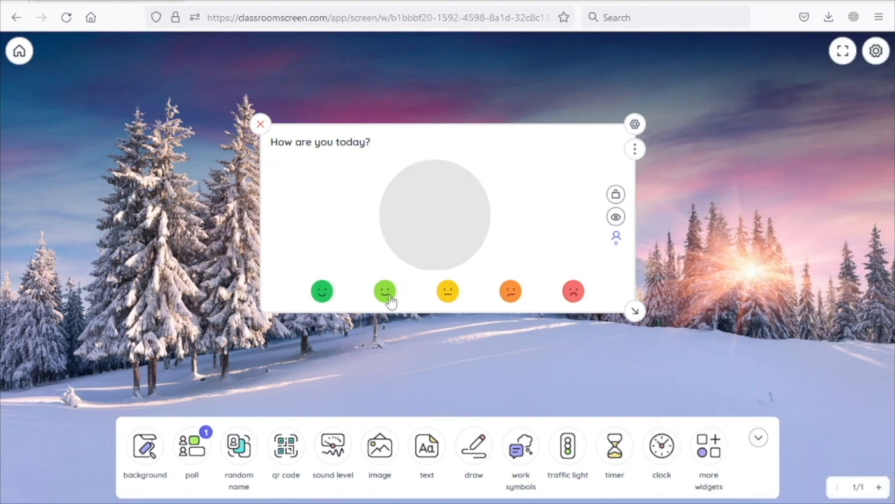
- Vote with the second smiley face in the poll
left_click(384, 289)
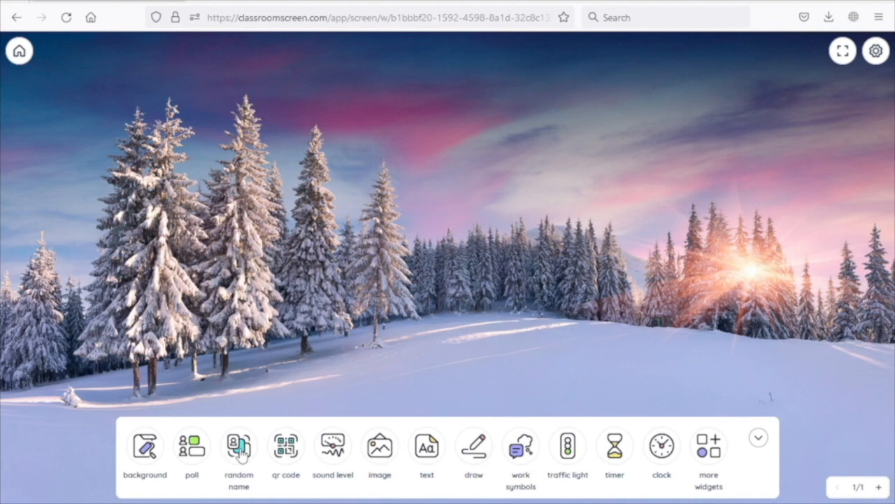
left_click(238, 445)
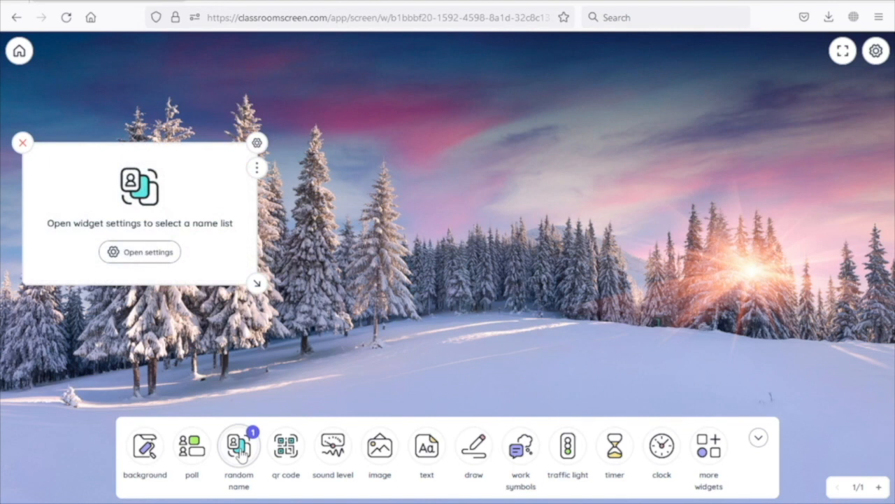
mouse_move(249, 391)
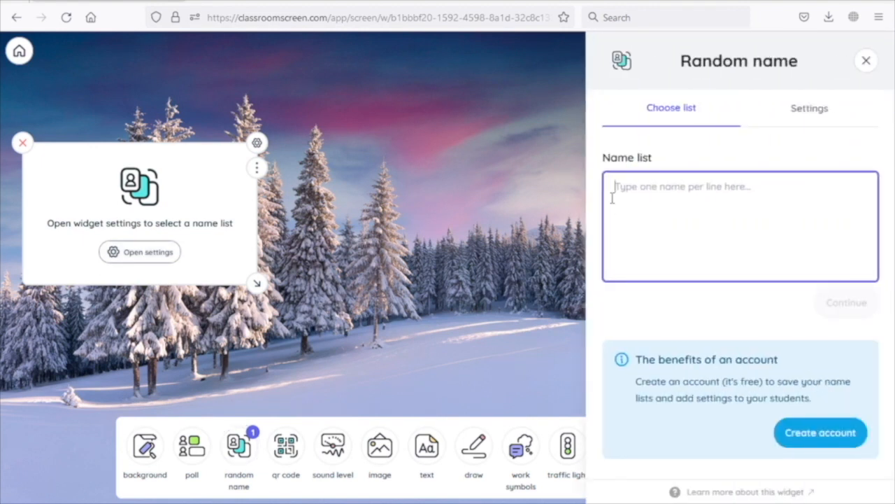
type("Aung")
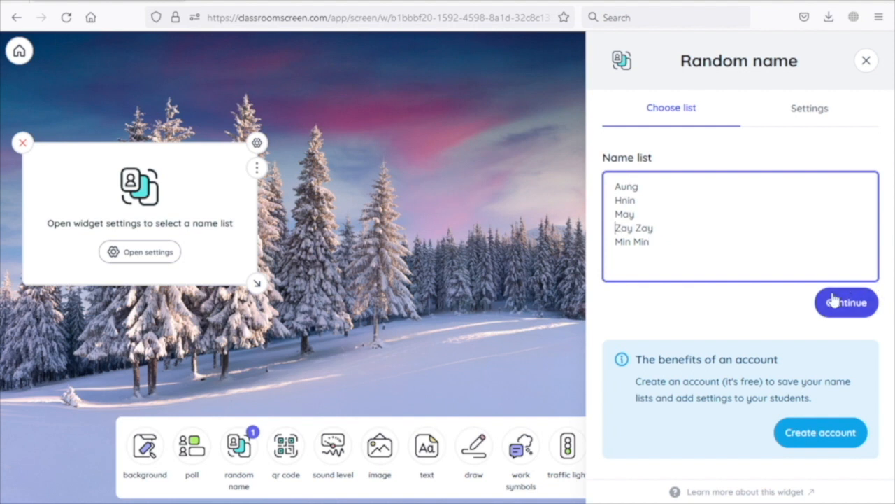
left_click(809, 108)
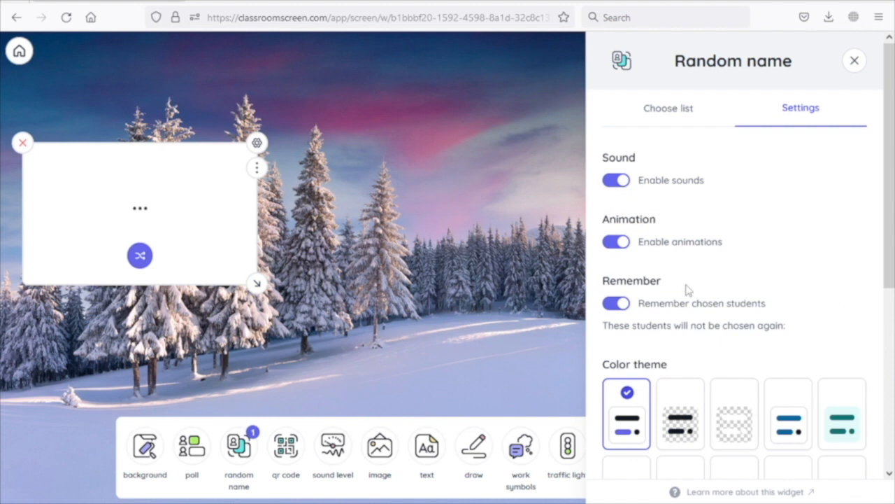
mouse_move(432, 140)
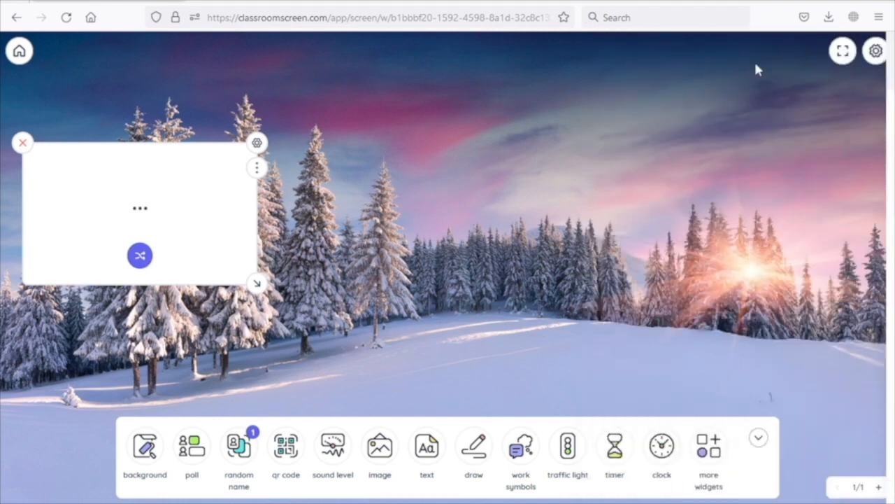
left_click(140, 254)
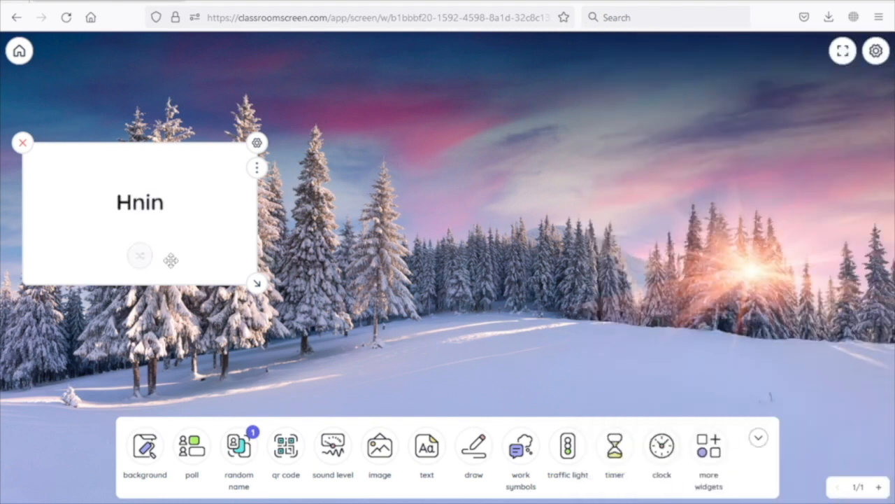
left_click(140, 255)
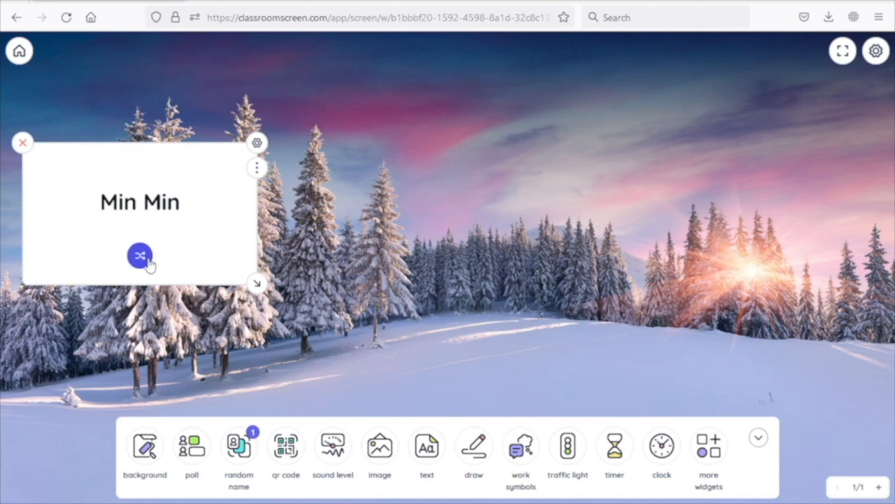
left_click(140, 255)
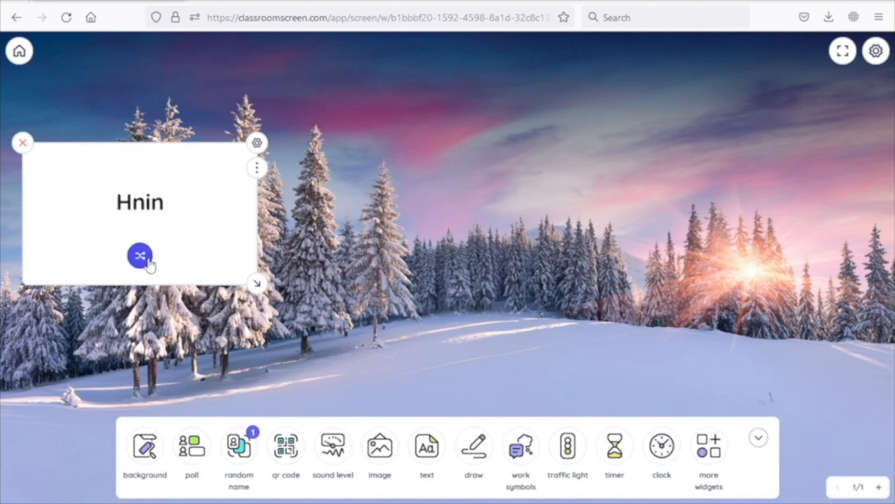
left_click(23, 143)
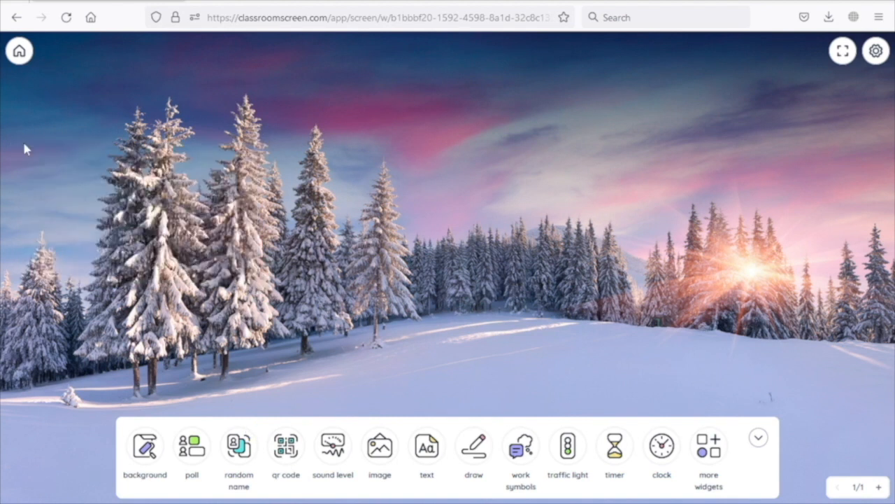
mouse_move(380, 455)
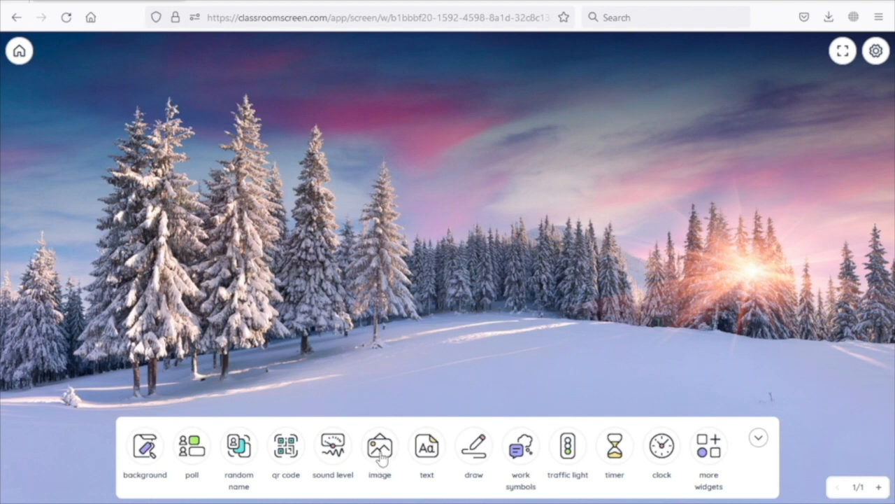
- Add the cartoon image of a man in a suit and fit it into the top-left corner
left_click(380, 445)
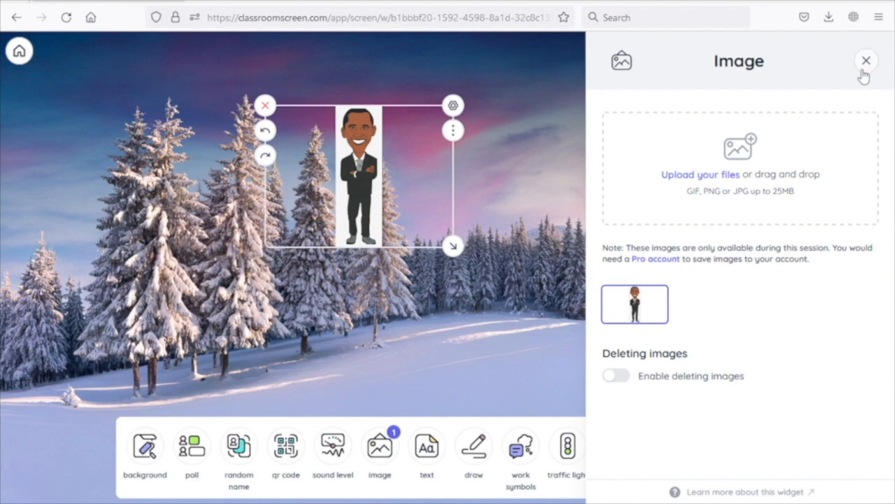
left_click(866, 60)
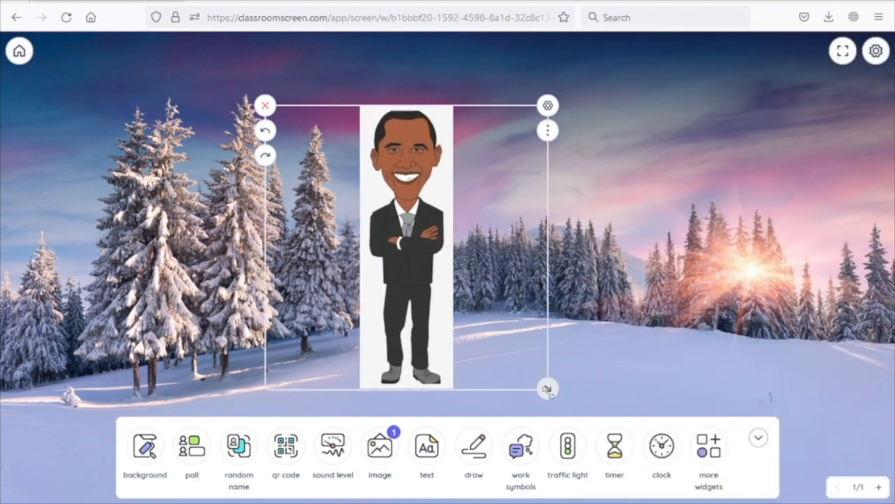
left_click_drag(405, 245, 140, 175)
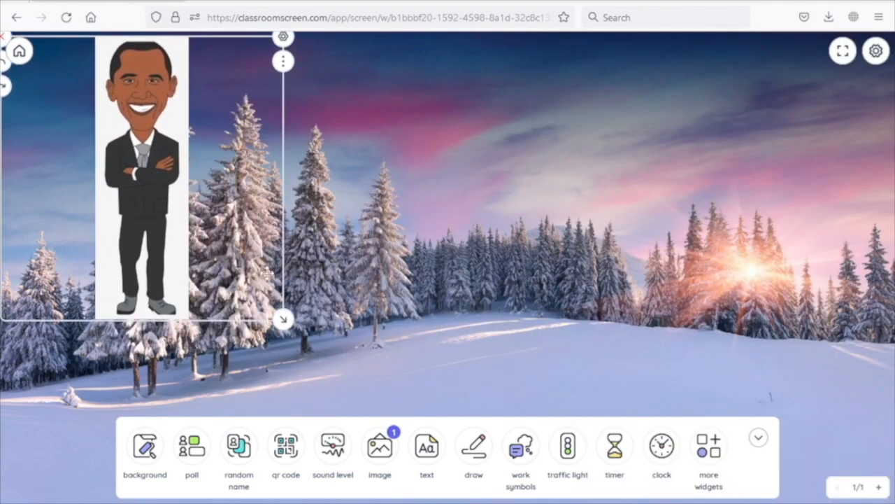
left_click(580, 181)
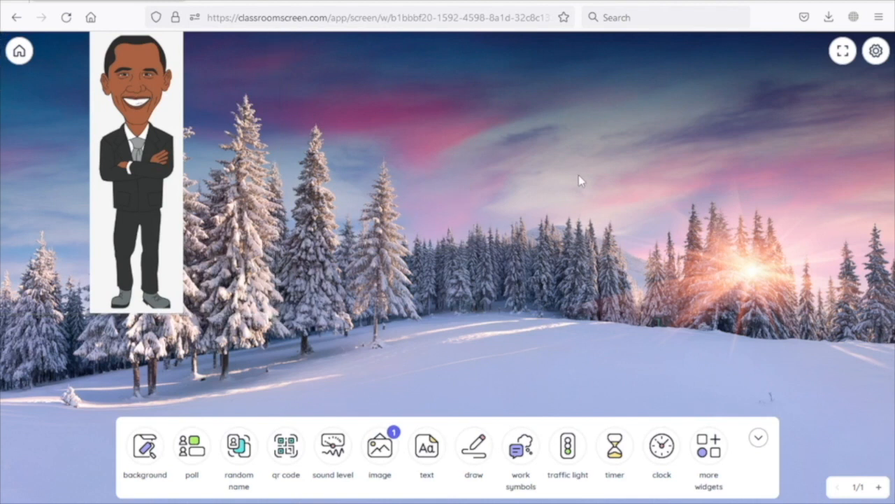
mouse_move(383, 407)
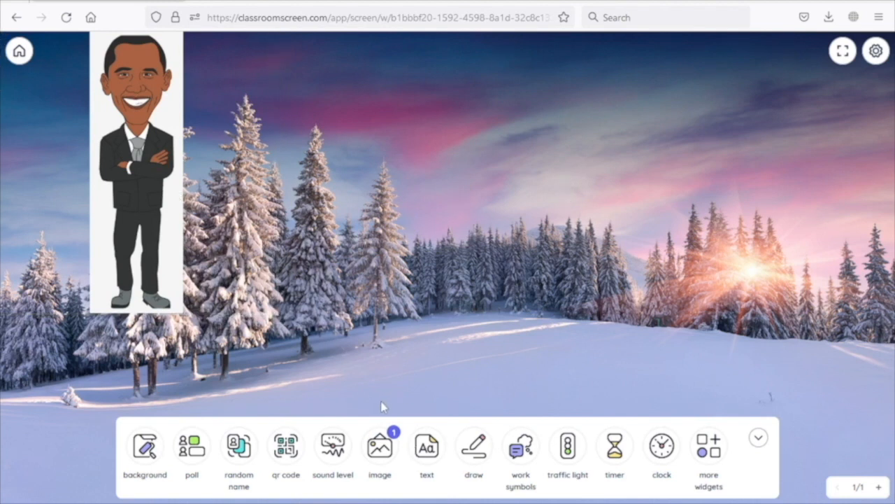
- Add a text box reading 'who is he?' and place it beside the cartoon figure
left_click(427, 445)
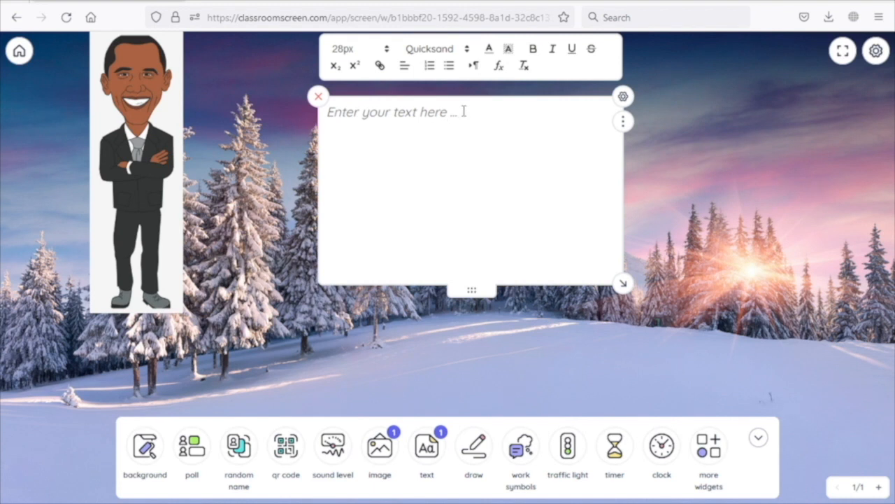
type("who")
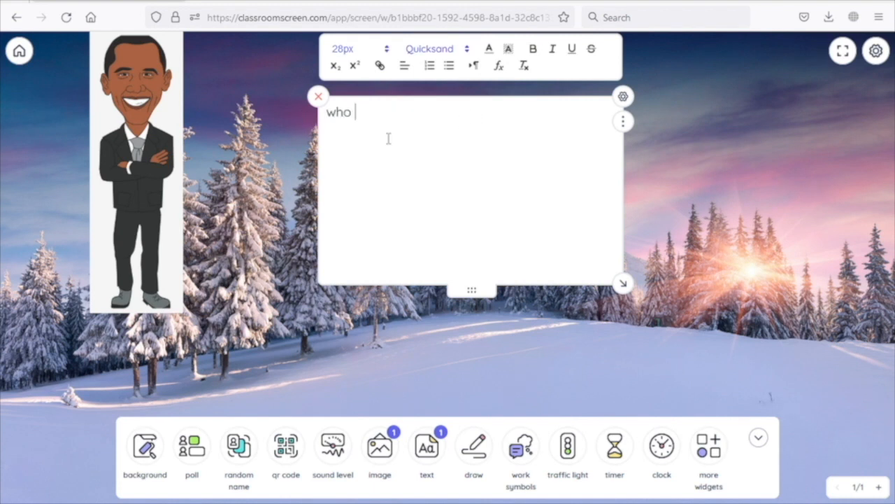
type("is he?")
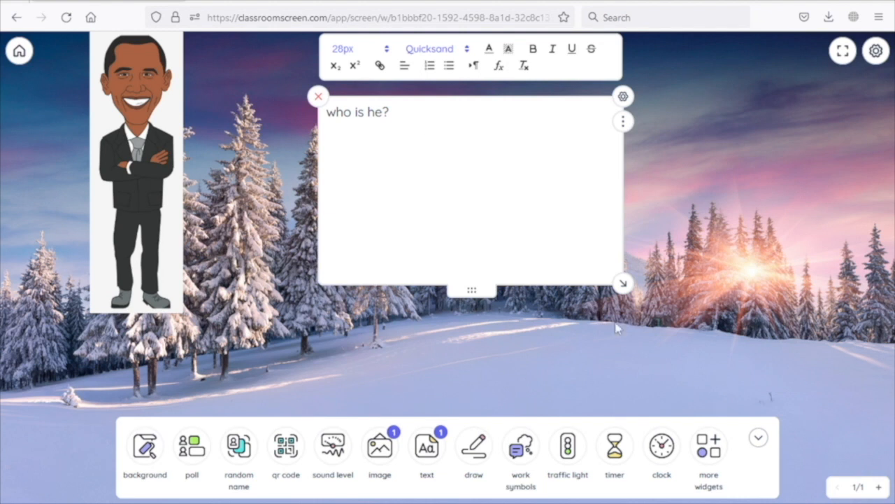
left_click_drag(623, 283, 472, 153)
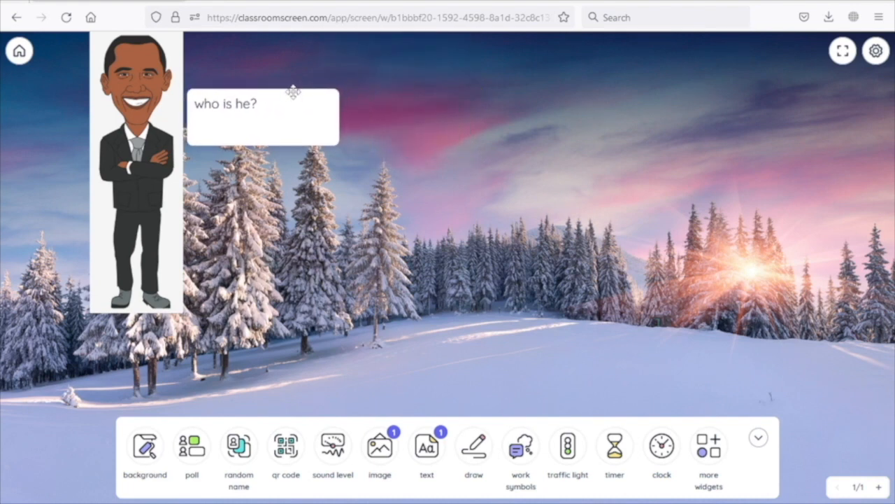
left_click(263, 105)
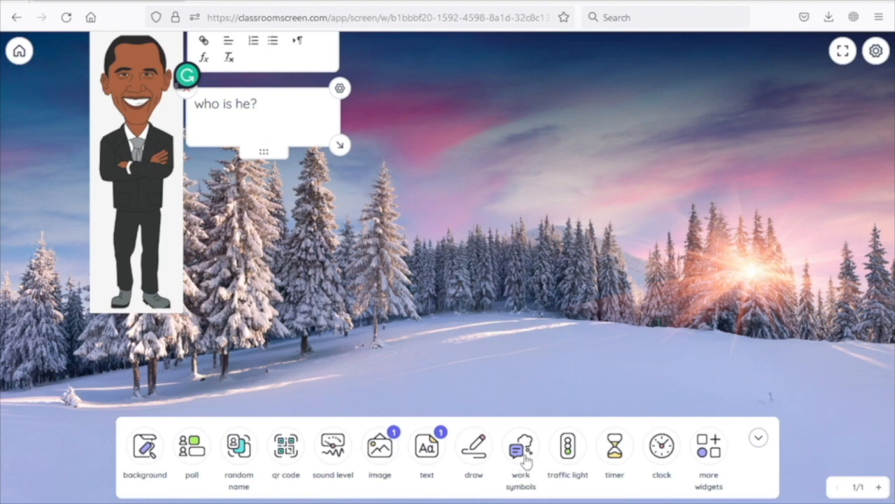
left_click(520, 445)
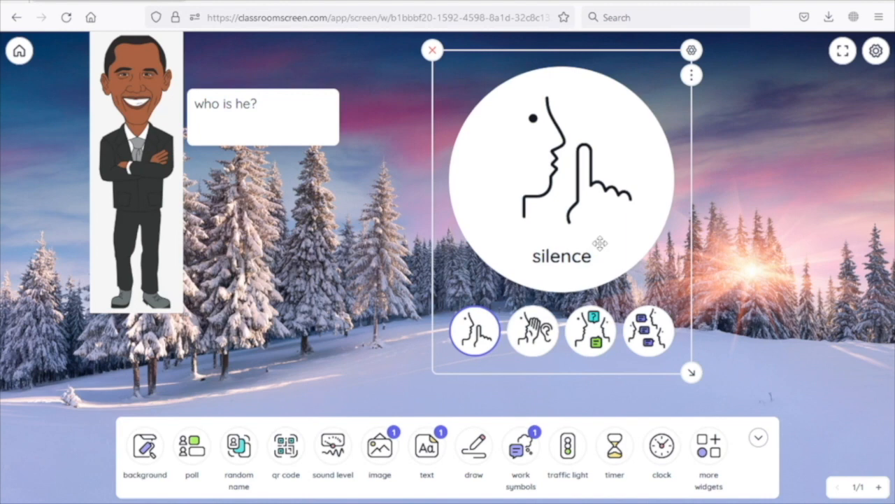
left_click(532, 330)
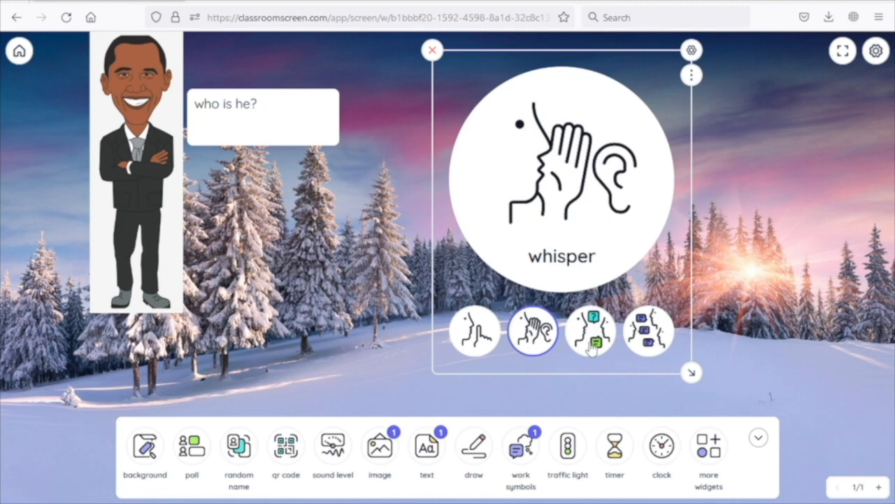
left_click(646, 330)
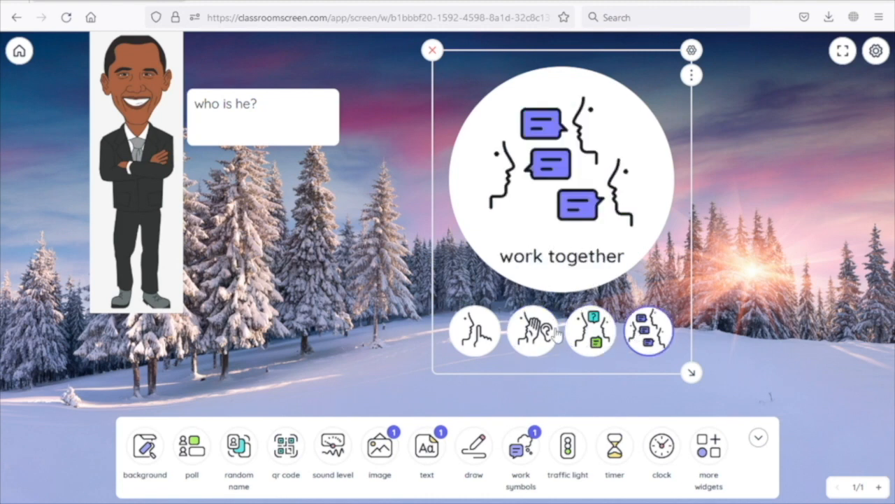
left_click(533, 330)
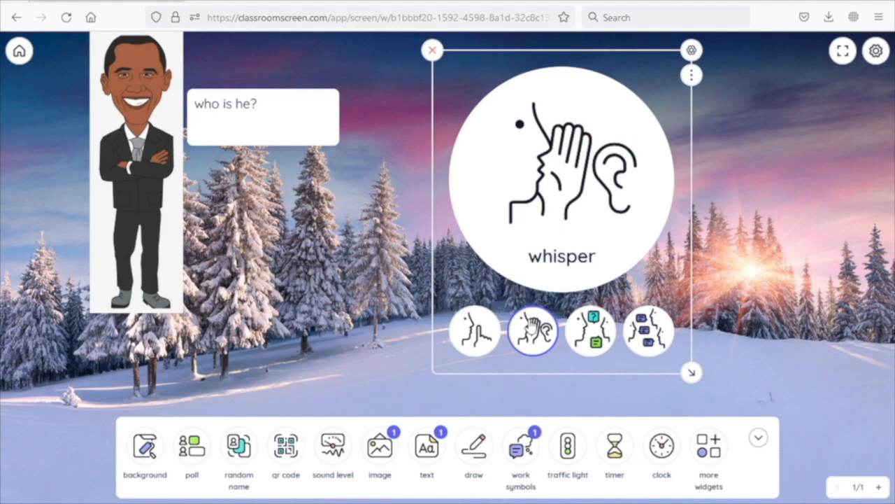
left_click(475, 330)
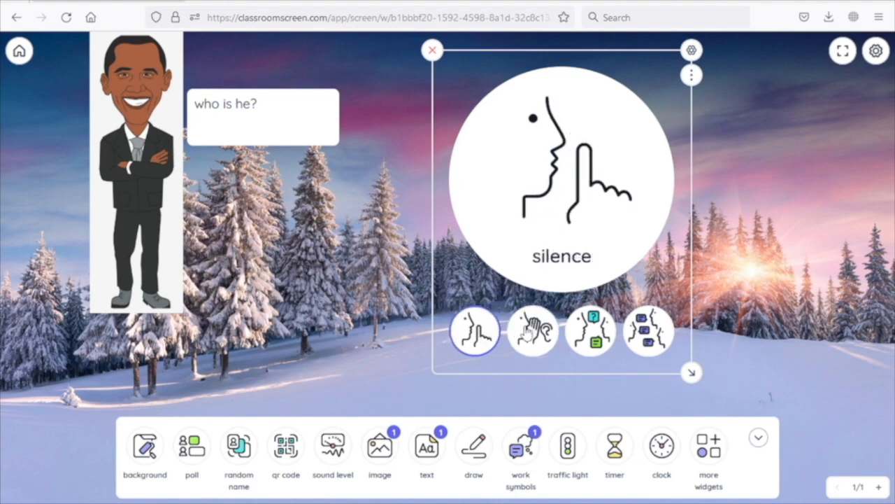
left_click(533, 330)
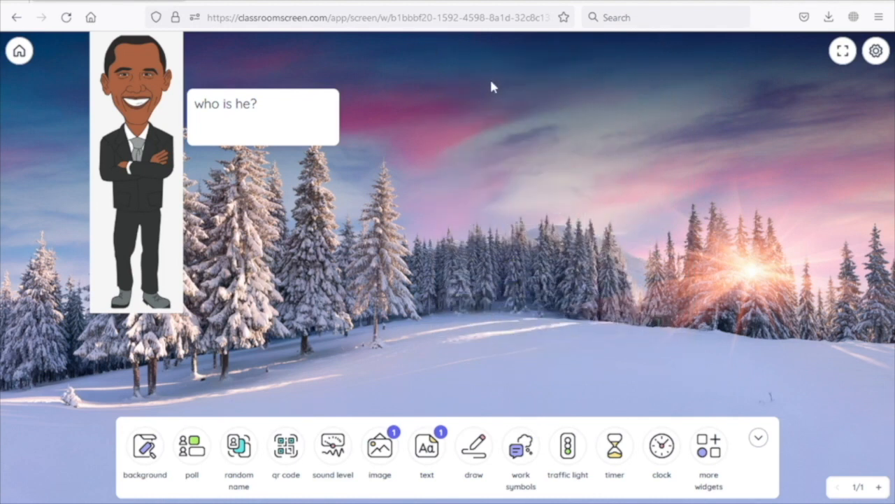
mouse_move(599, 350)
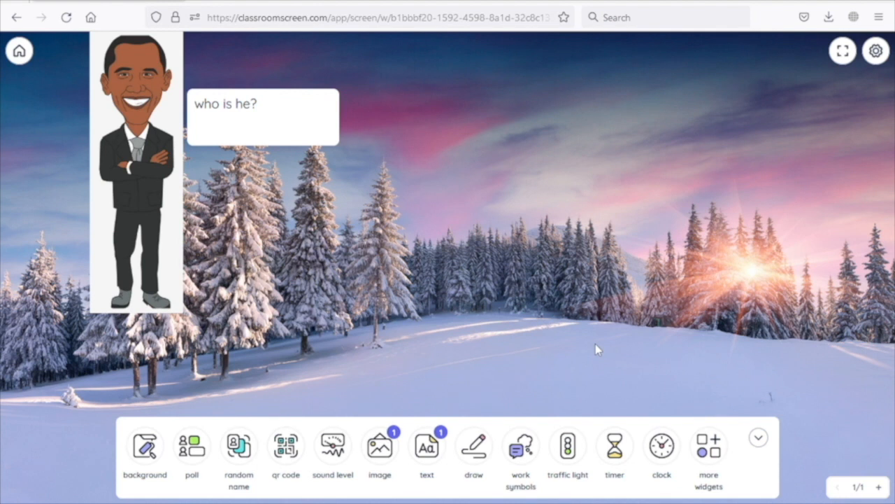
mouse_move(568, 444)
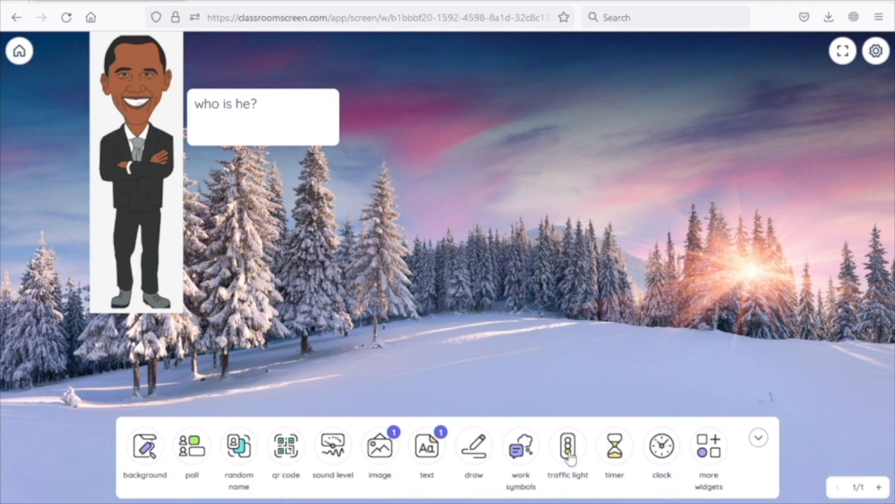
- Add a traffic light, enlarge it and cycle through red, green and amber before leaving it on red
left_click(568, 445)
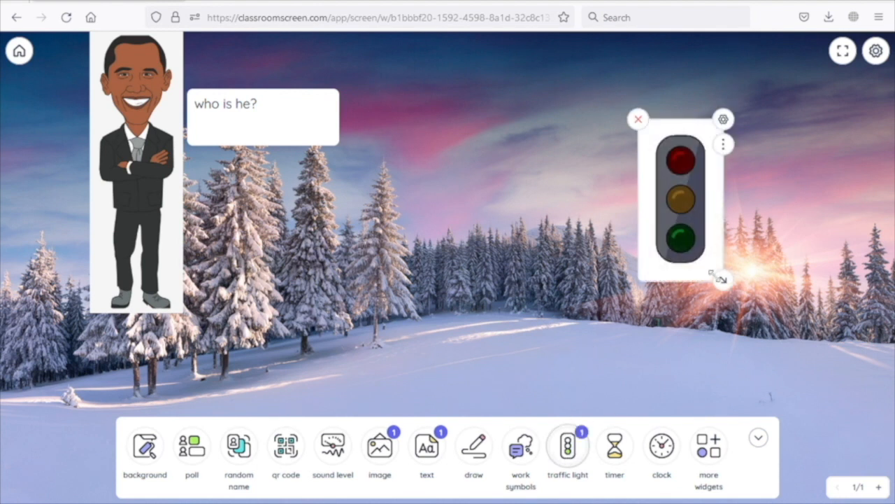
left_click_drag(722, 278, 761, 349)
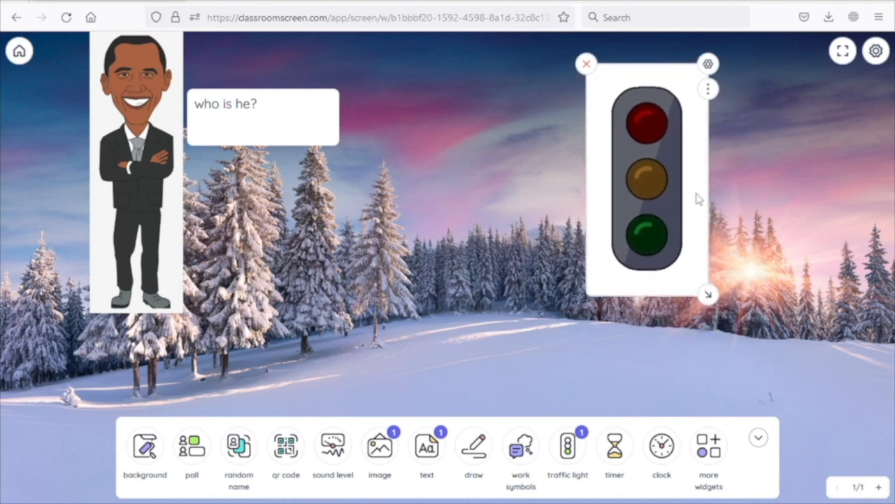
mouse_move(697, 184)
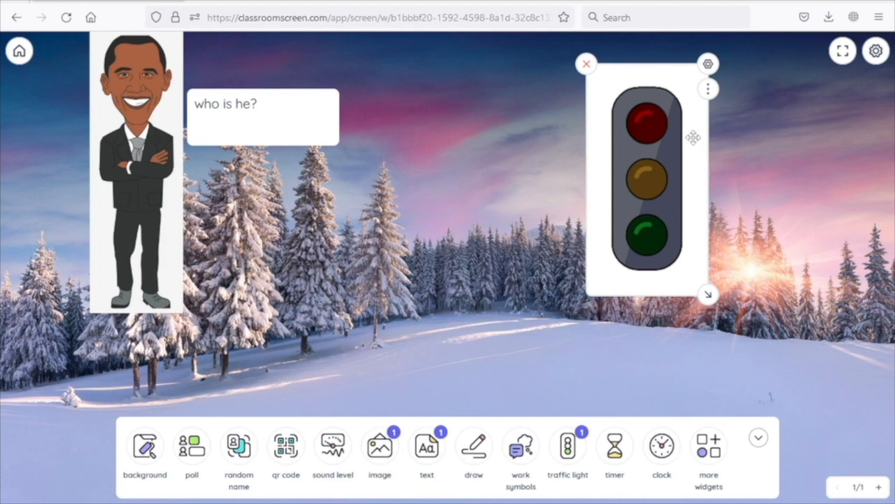
left_click(645, 120)
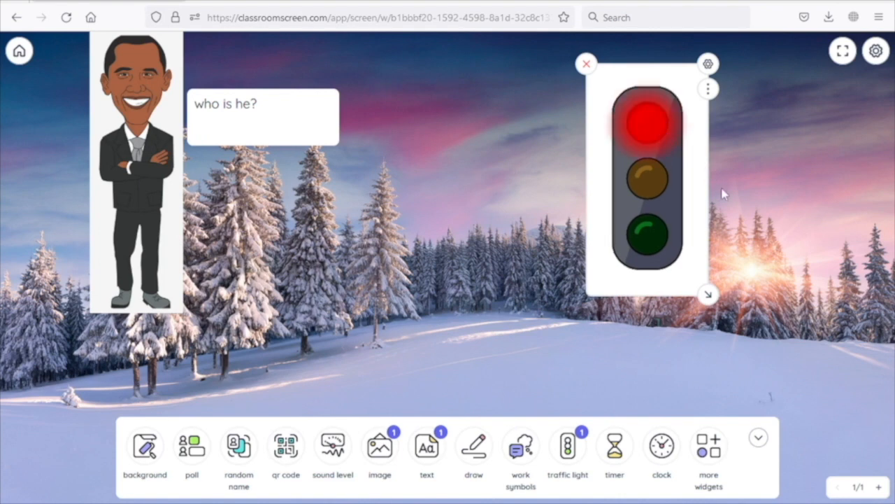
mouse_move(739, 211)
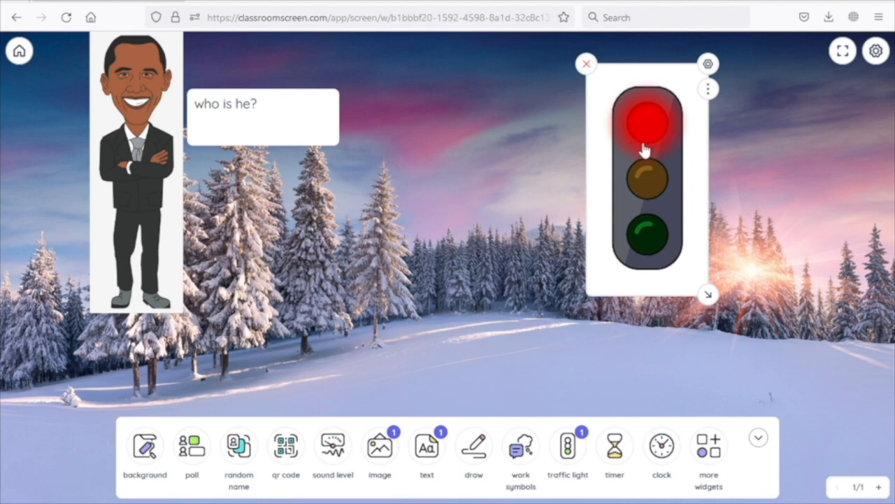
mouse_move(657, 126)
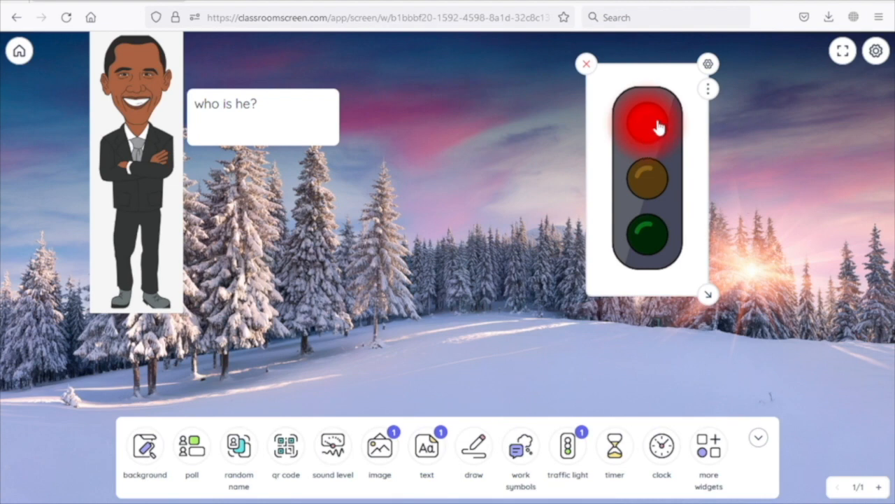
mouse_move(656, 179)
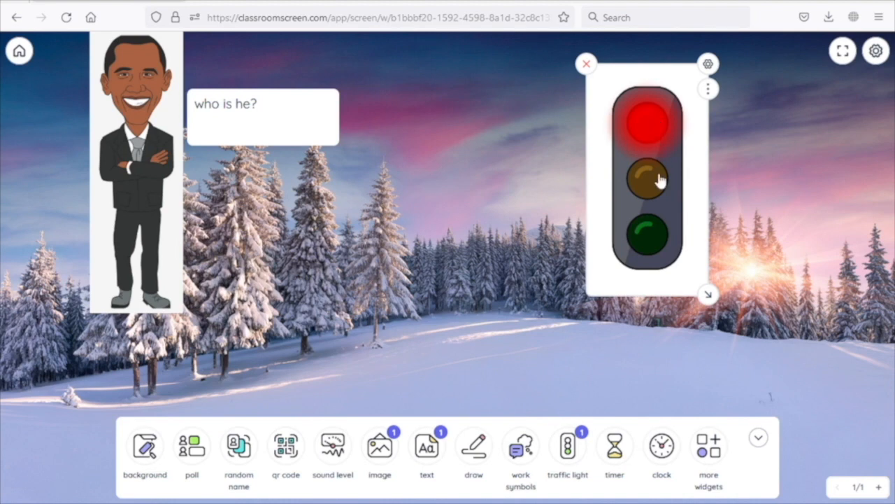
left_click(645, 235)
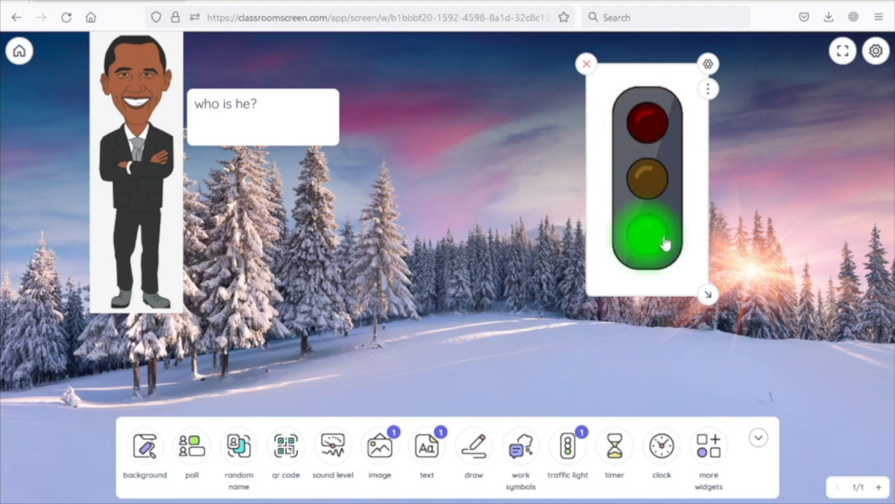
left_click(647, 124)
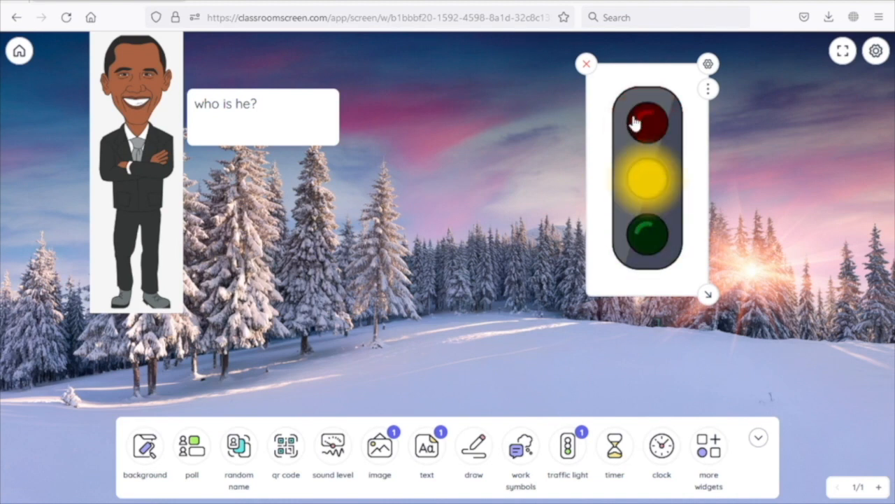
left_click(644, 235)
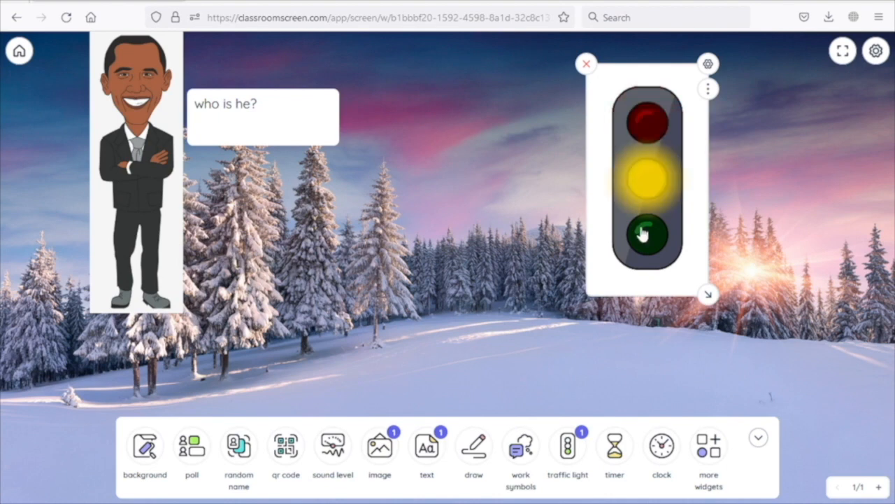
left_click(647, 235)
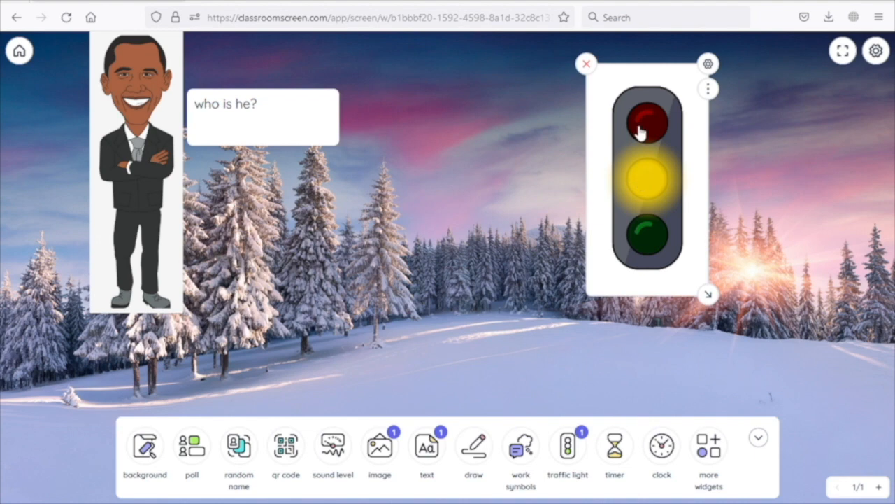
left_click(645, 124)
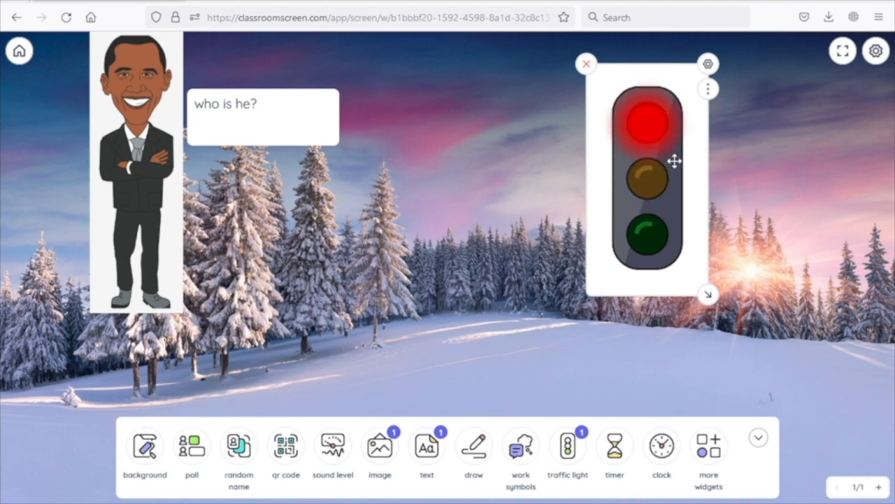
- Shrink the traffic light and move it to the right edge of the board
left_click_drag(674, 161, 814, 157)
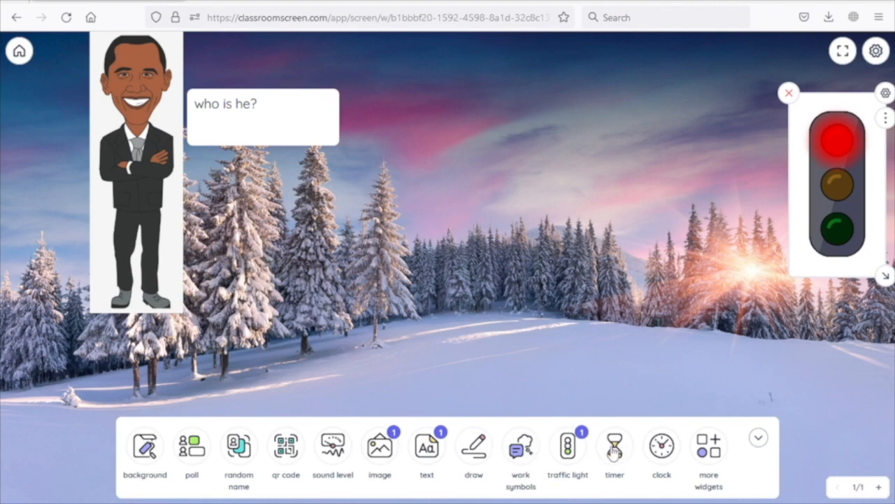
- Add a timer set to 2:40, run it briefly, then stop and reset it to 02:40
left_click(614, 445)
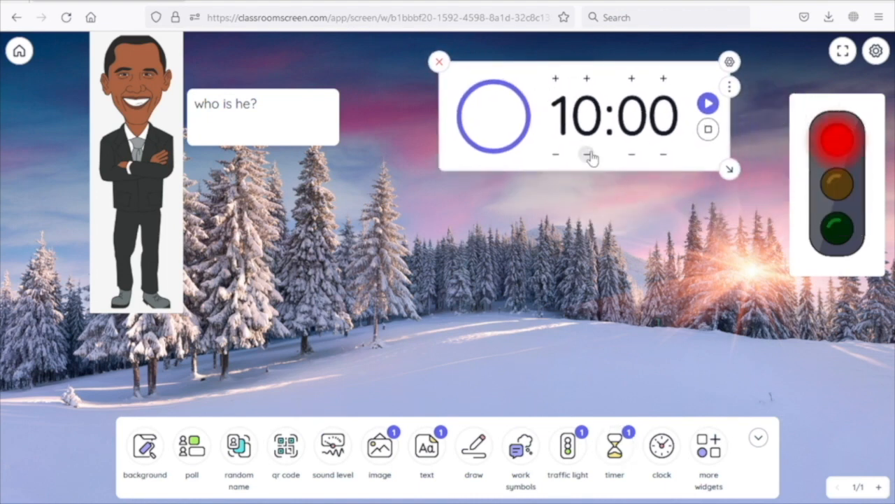
left_click(586, 154)
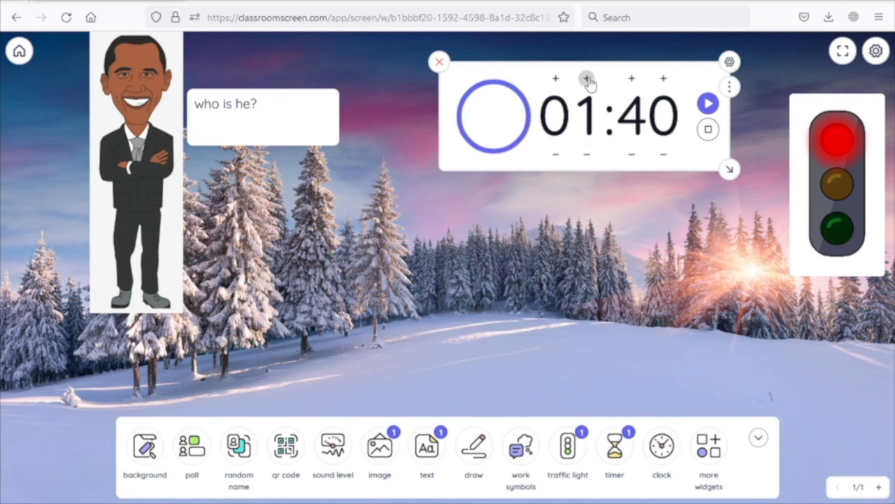
left_click(587, 78)
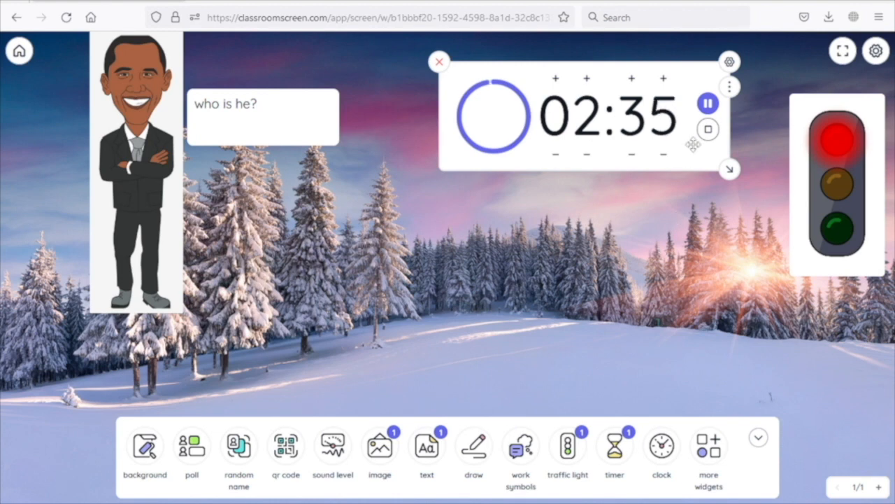
left_click(708, 103)
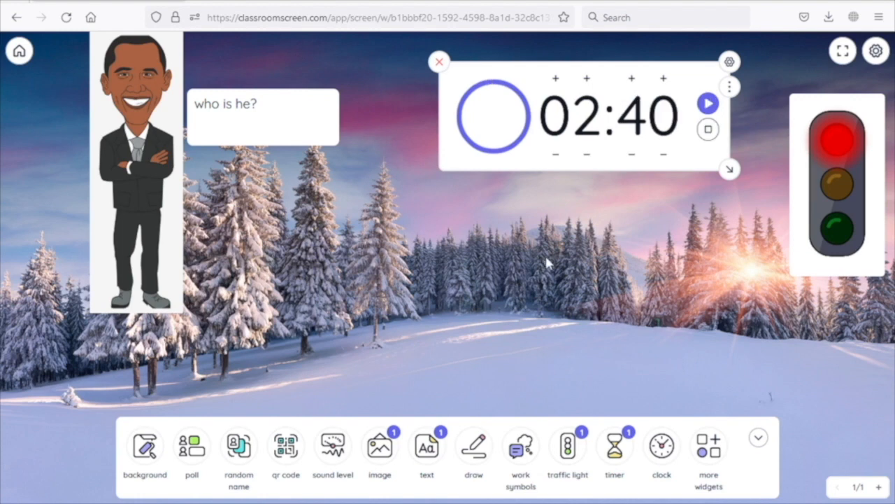
mouse_move(691, 167)
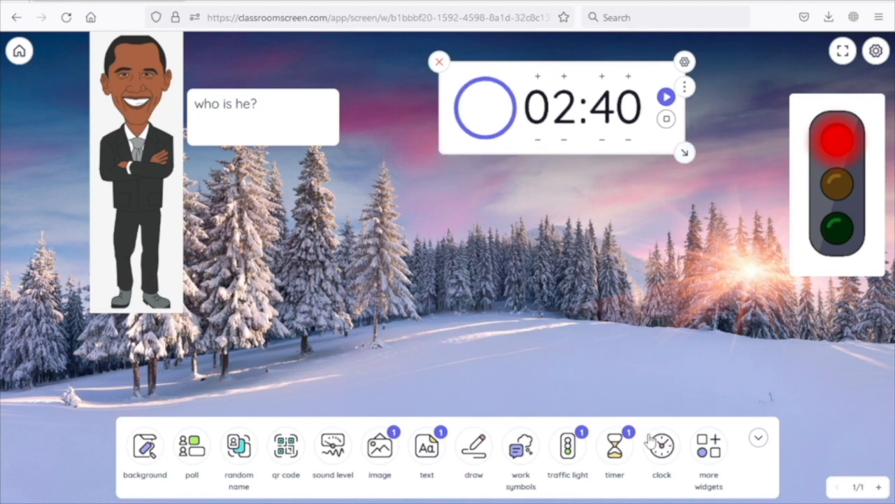
- Add an analogue clock to the board and enlarge it
left_click(660, 445)
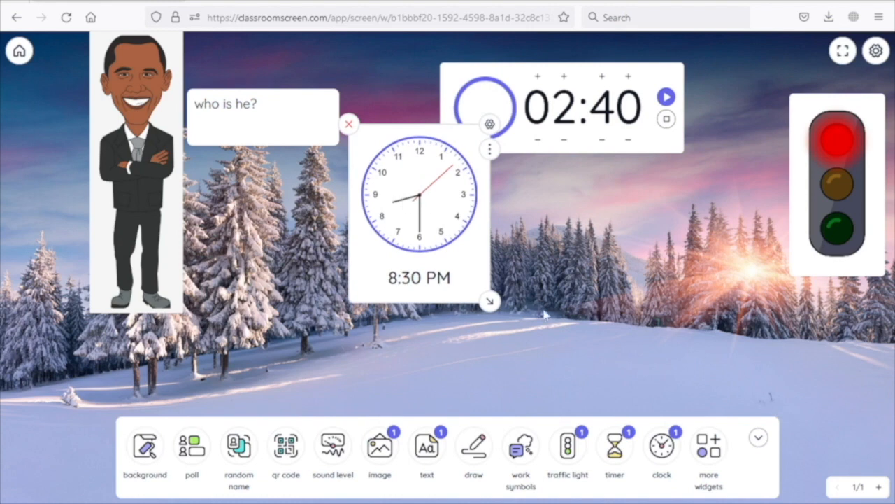
left_click_drag(490, 302, 664, 392)
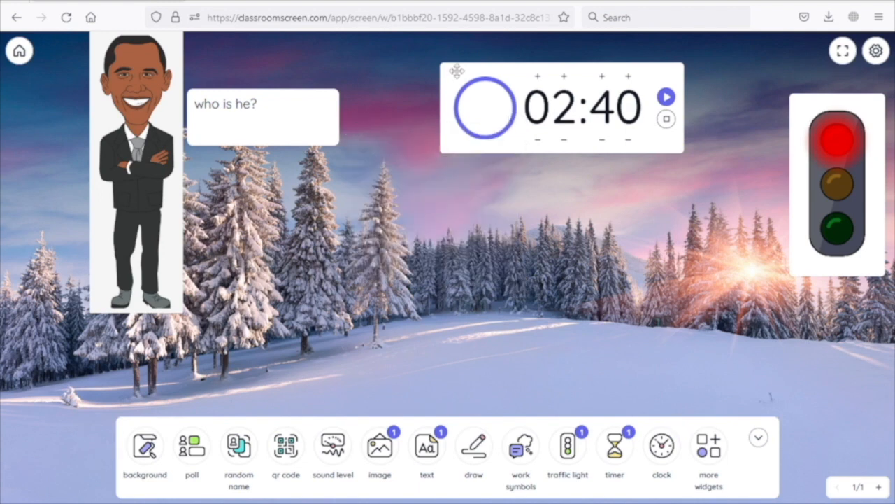
mouse_move(702, 470)
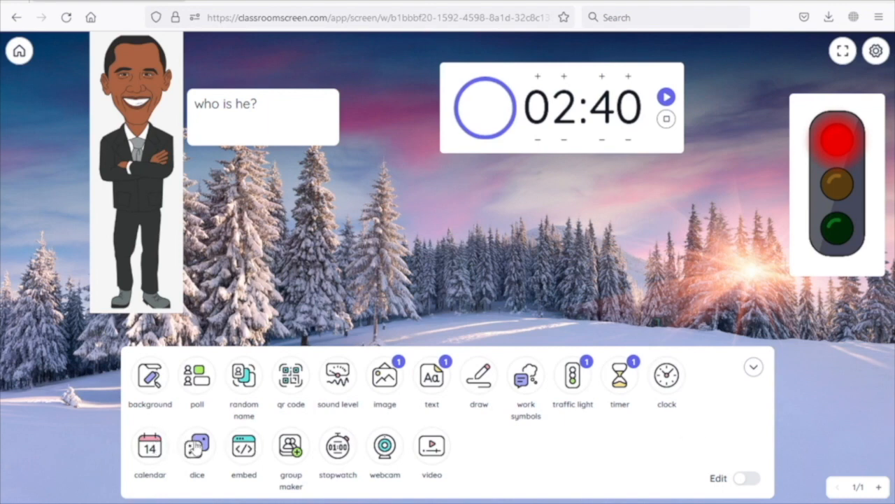
- Add a die to the board, enlarge it and roll it four times
left_click(196, 445)
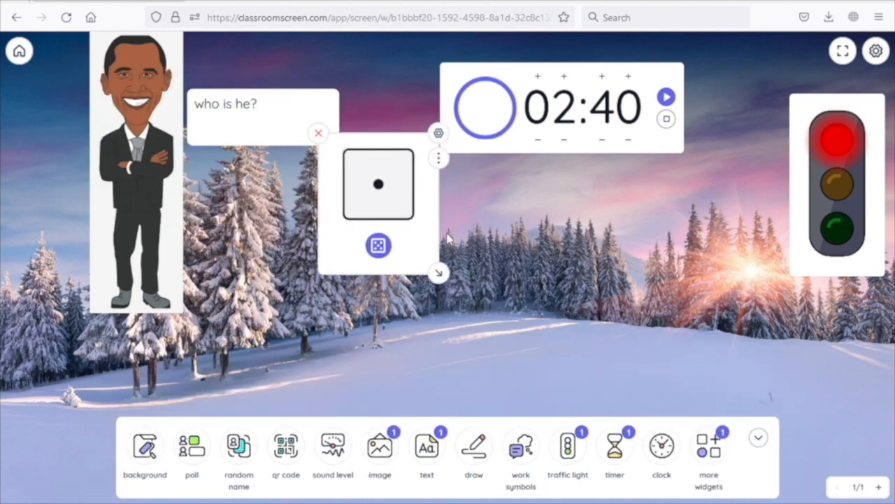
left_click_drag(439, 273, 501, 342)
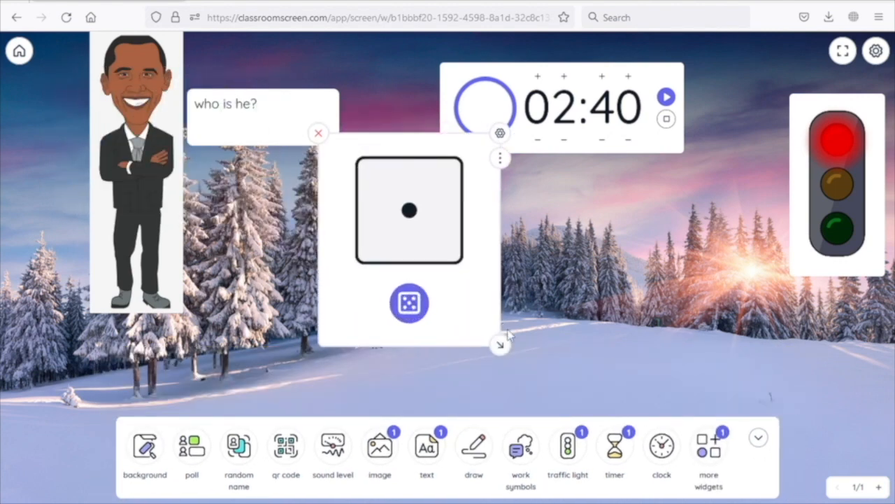
left_click(408, 302)
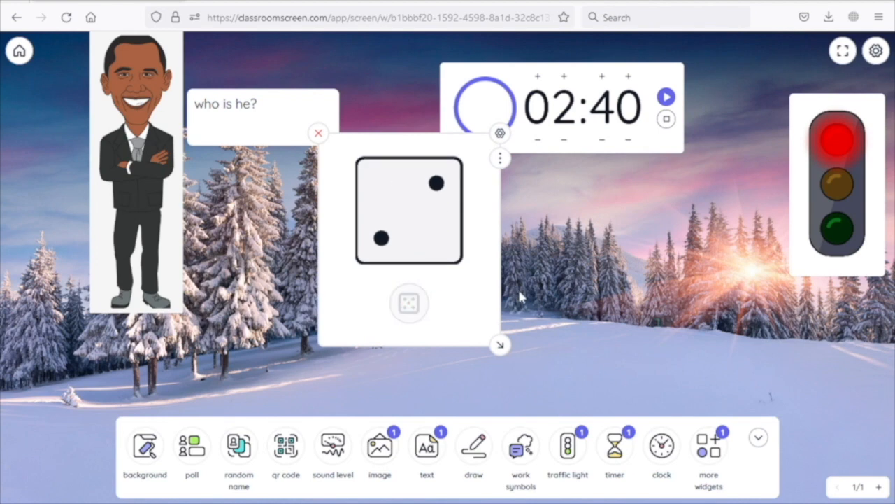
left_click(408, 302)
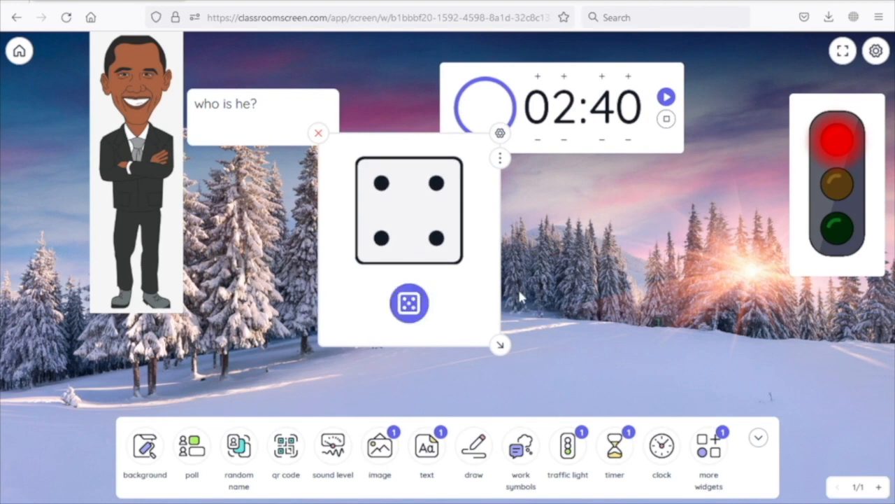
left_click(408, 302)
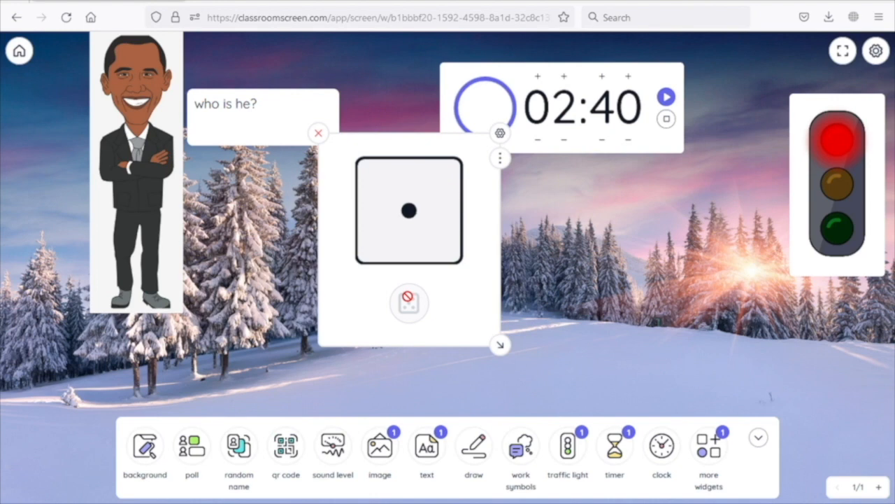
left_click(408, 302)
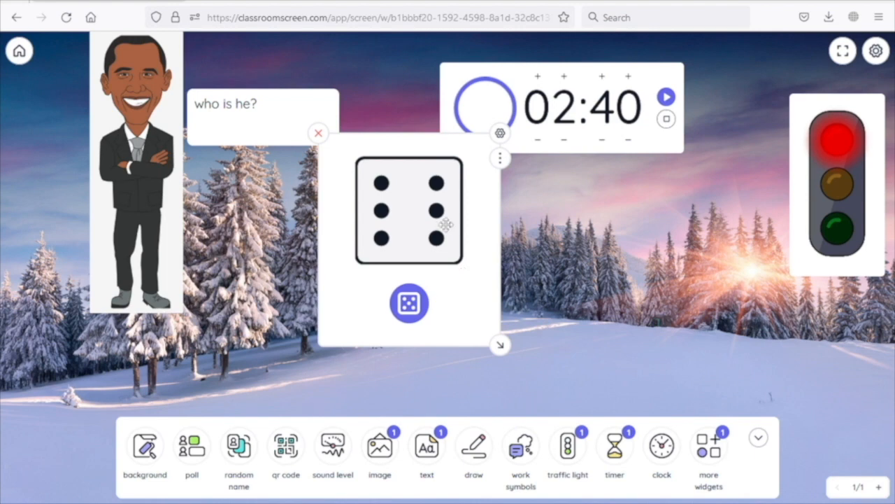
mouse_move(553, 334)
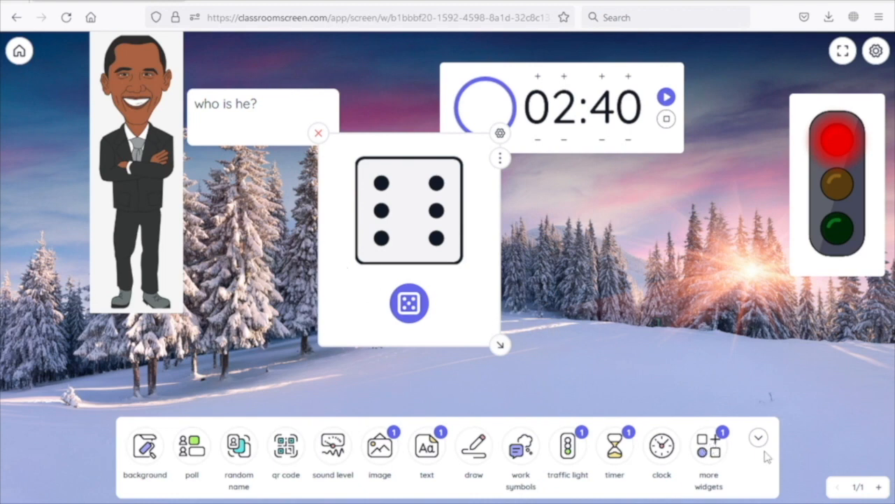
- Expand the widget bar to show the full list of widgets
left_click(319, 133)
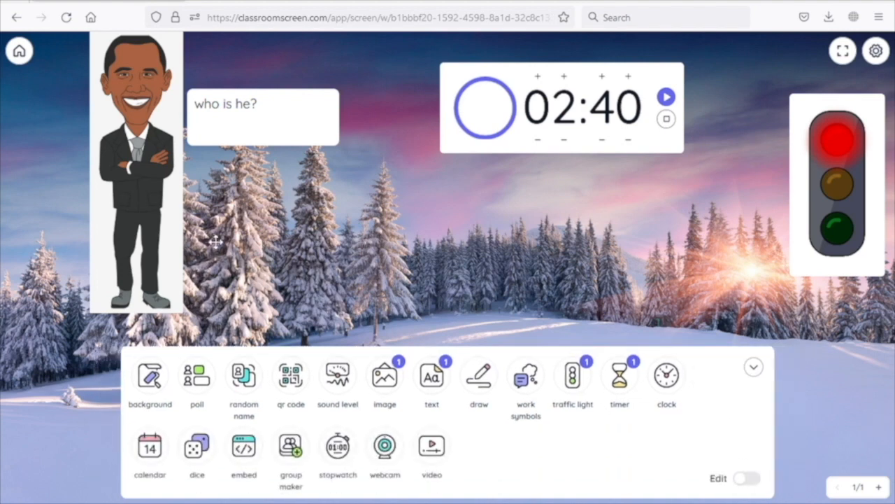
mouse_move(291, 448)
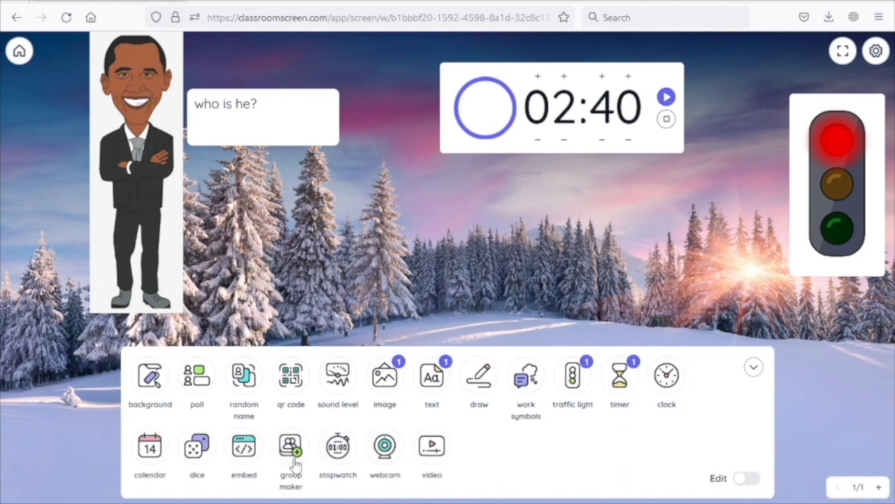
- Add a group maker widget to the board and go into its name-list settings
left_click(291, 450)
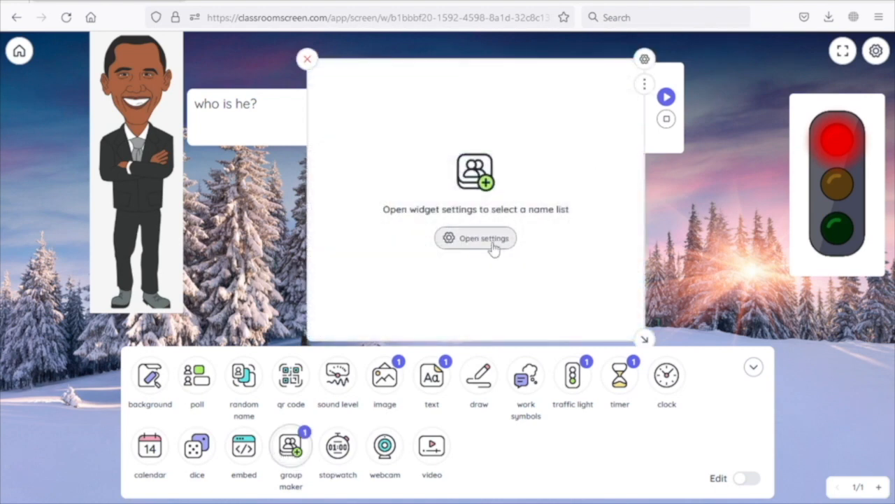
left_click(476, 238)
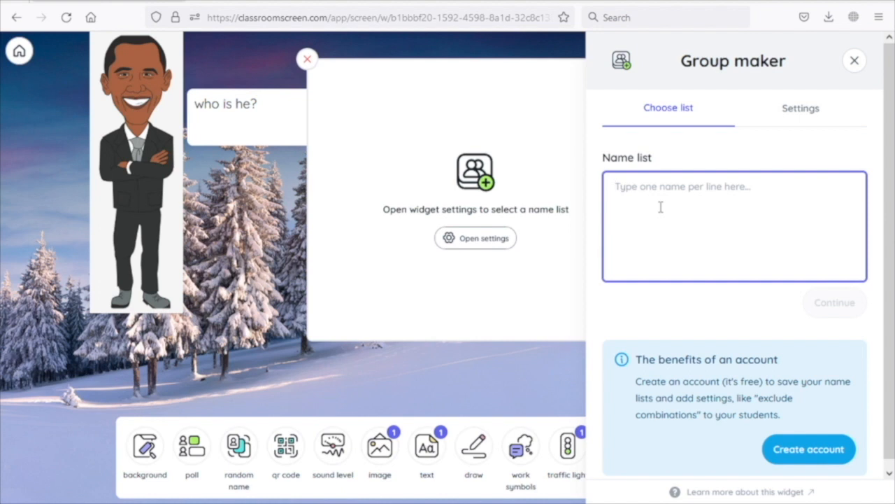
- Enter the names Hnin, Aung and May into the name list and confirm it
type("Hnin")
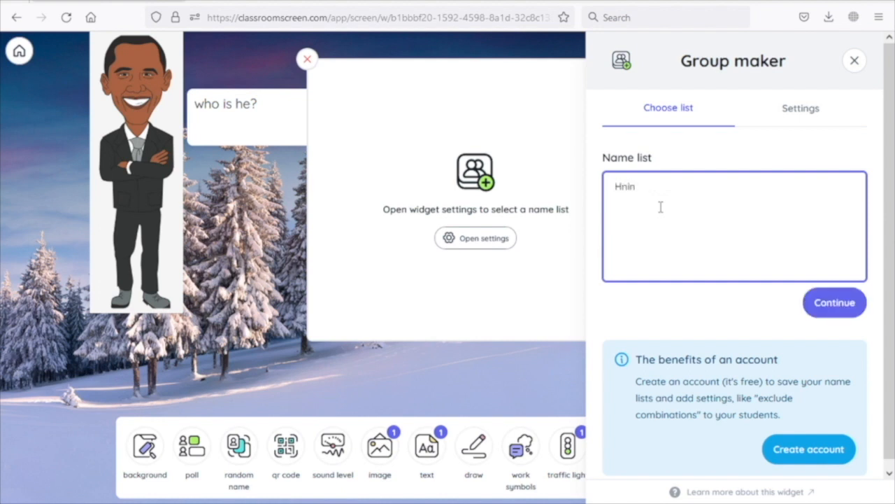
type("Aung")
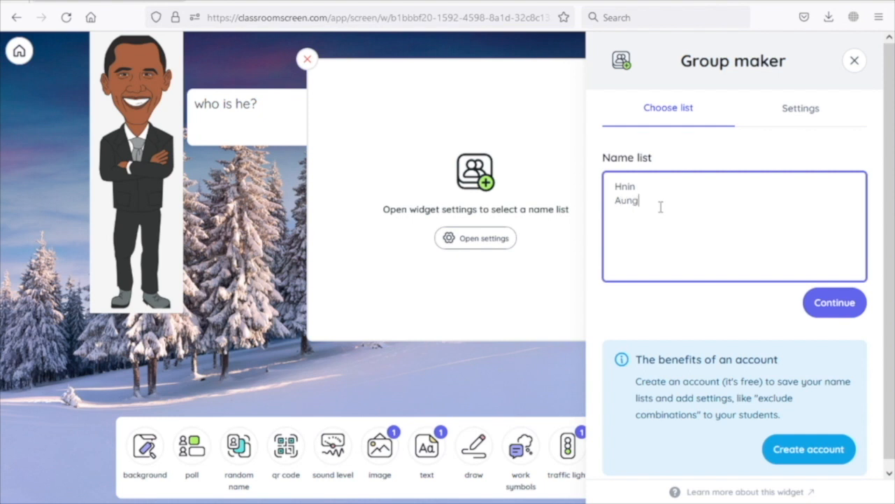
type("May")
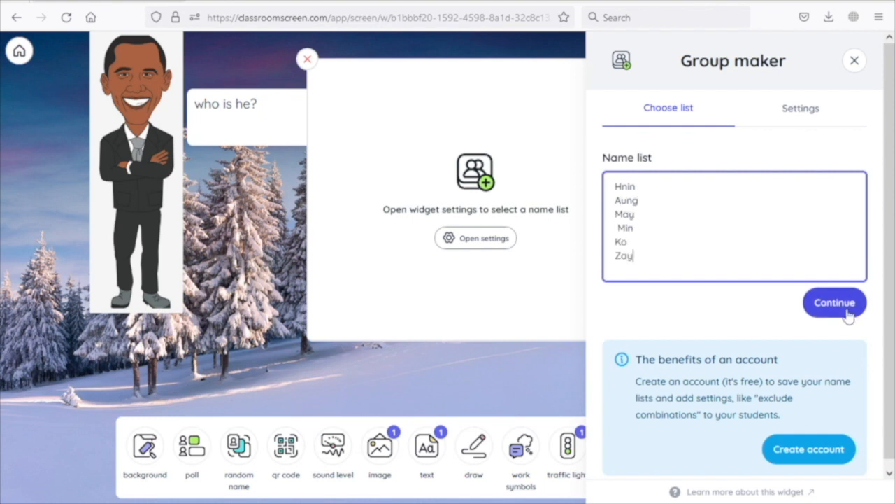
left_click(834, 302)
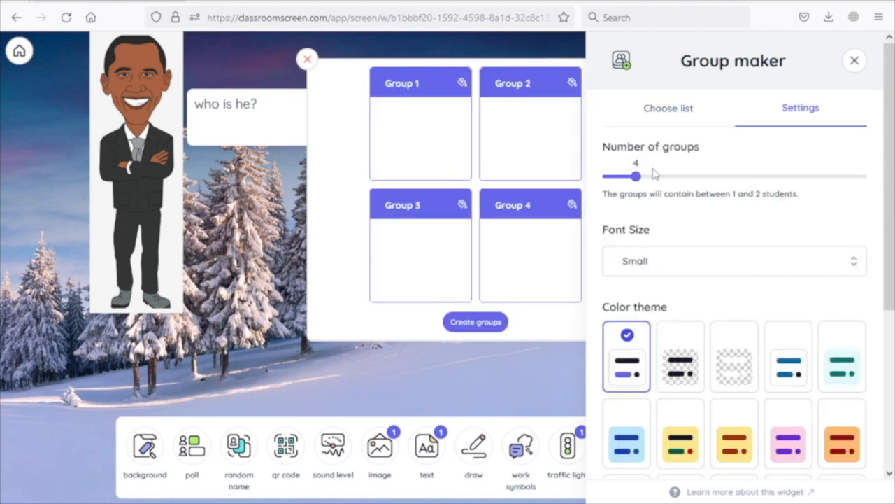
- Set the number of groups to 3, create them and shuffle the six names into pairs
left_click_drag(635, 176, 663, 176)
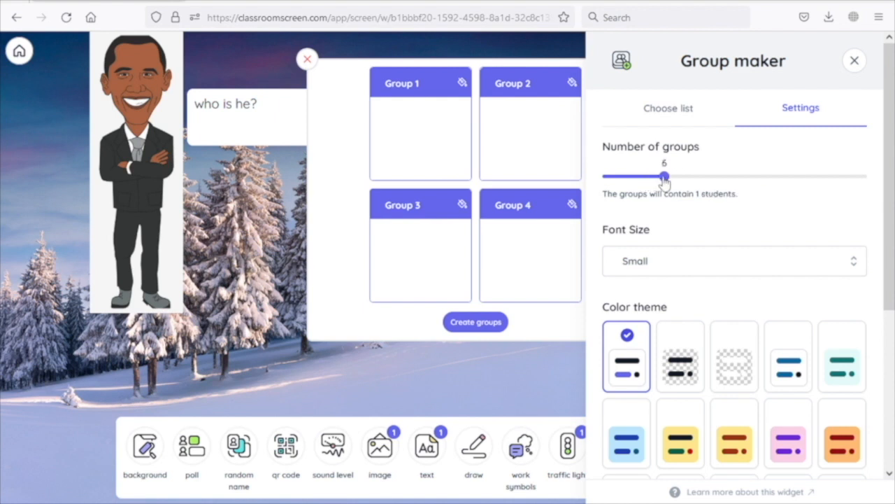
left_click_drag(664, 176, 620, 177)
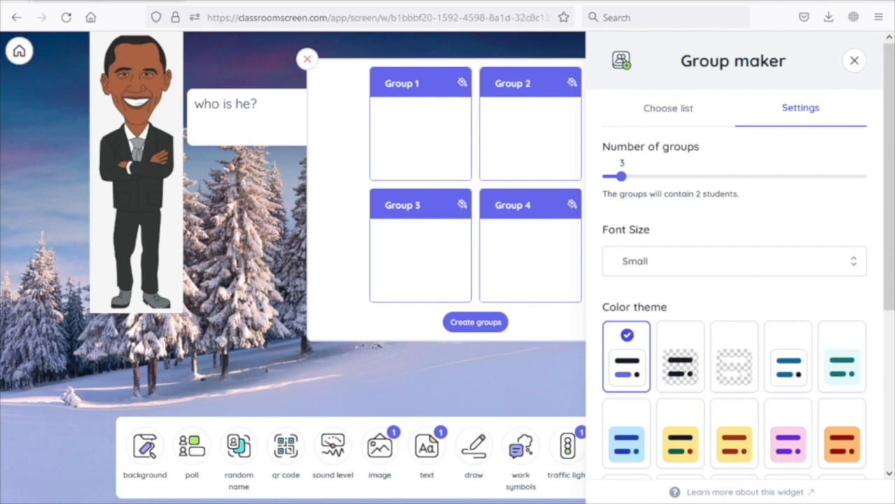
left_click(853, 61)
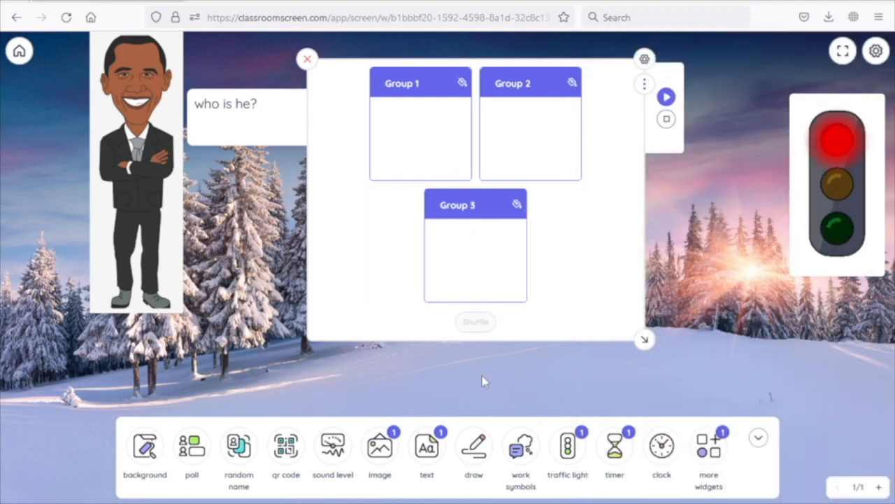
left_click(476, 322)
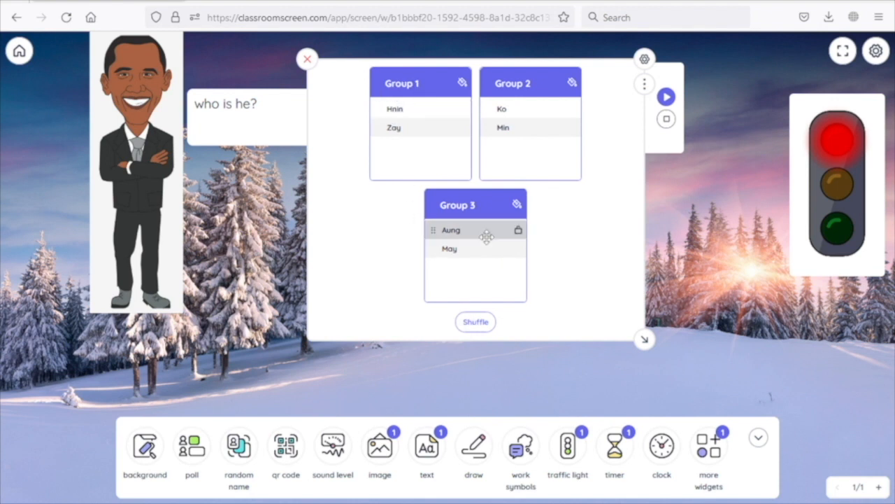
mouse_move(588, 232)
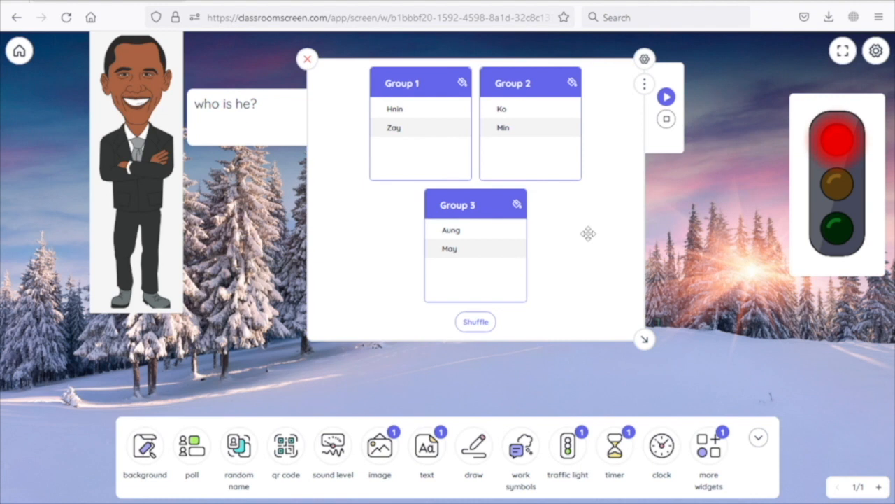
mouse_move(674, 367)
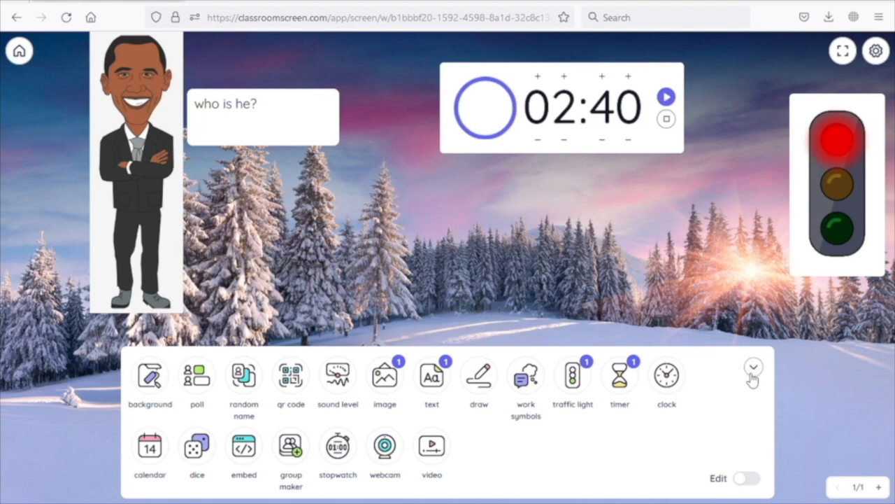
- Collapse the expanded widget bar, leaving the cartoon, question text, timer and traffic light
left_click(753, 367)
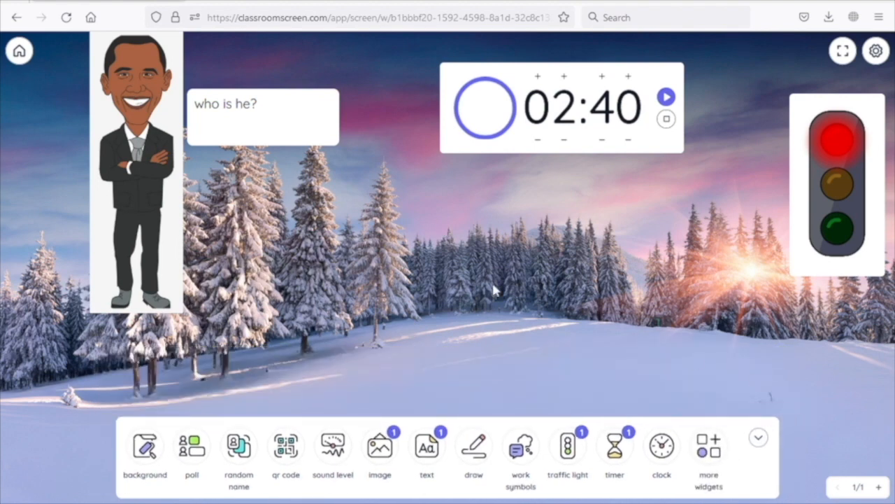
mouse_move(313, 451)
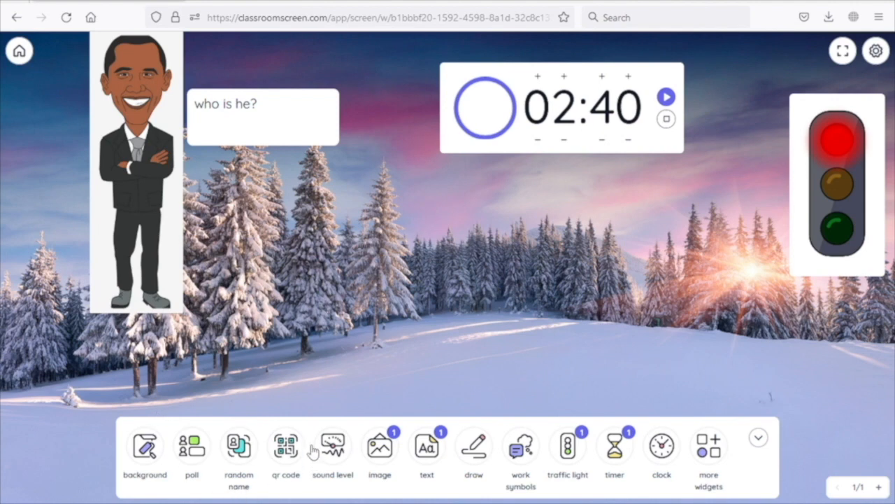
mouse_move(359, 285)
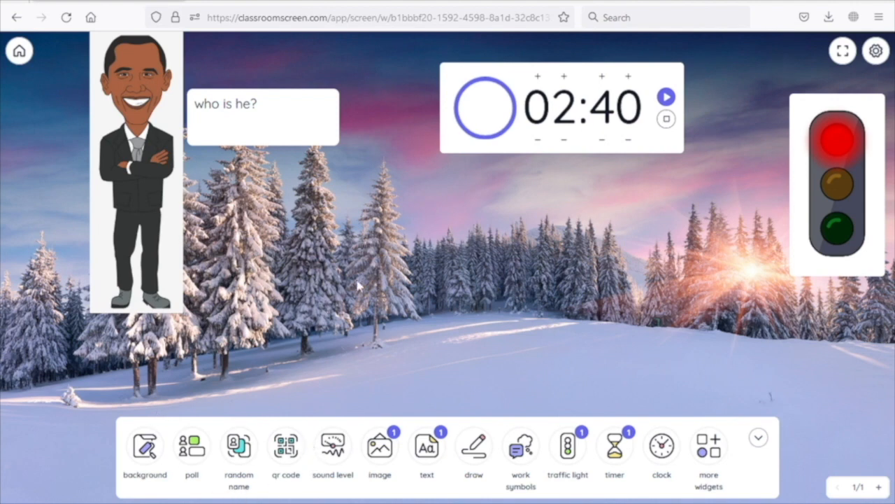